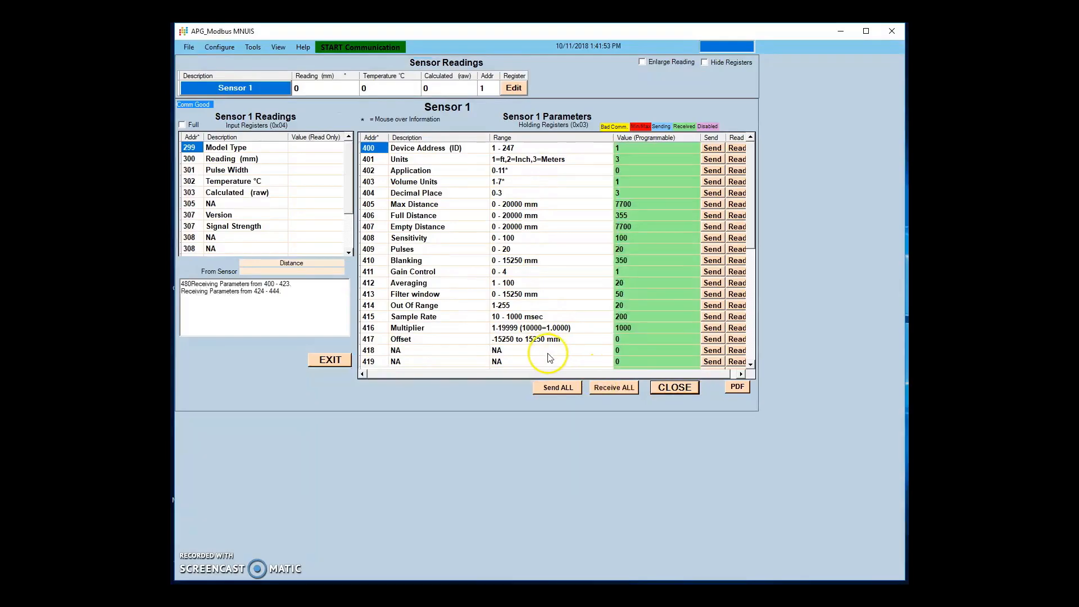
pyautogui.moveTo(582, 346)
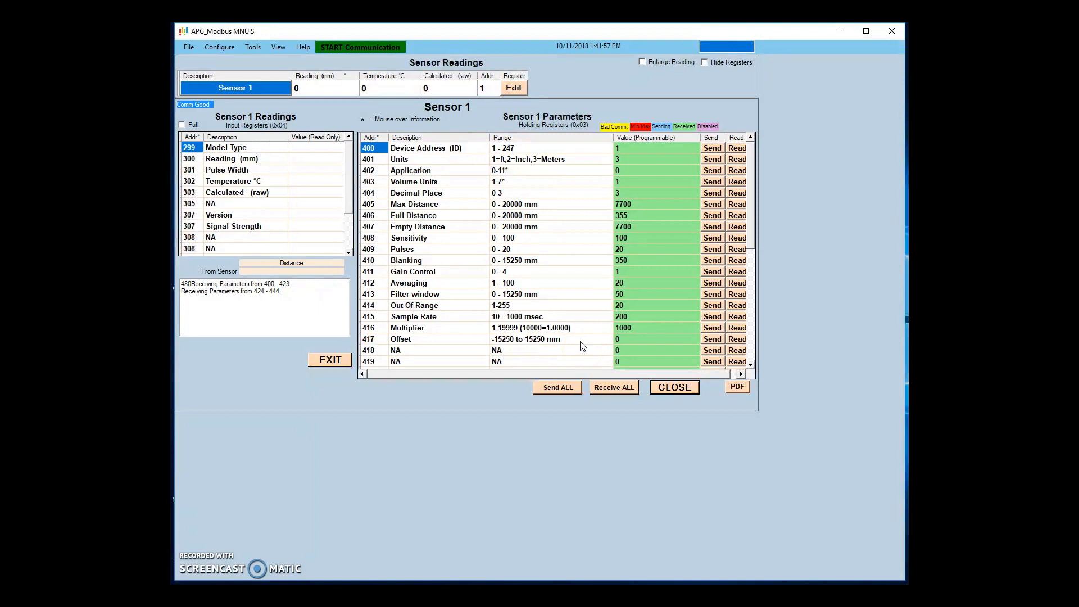
# Step: Show the DCR-1006A holding registers down to the Trip and 4mA/20mA Cal rows
pyautogui.click(360, 48)
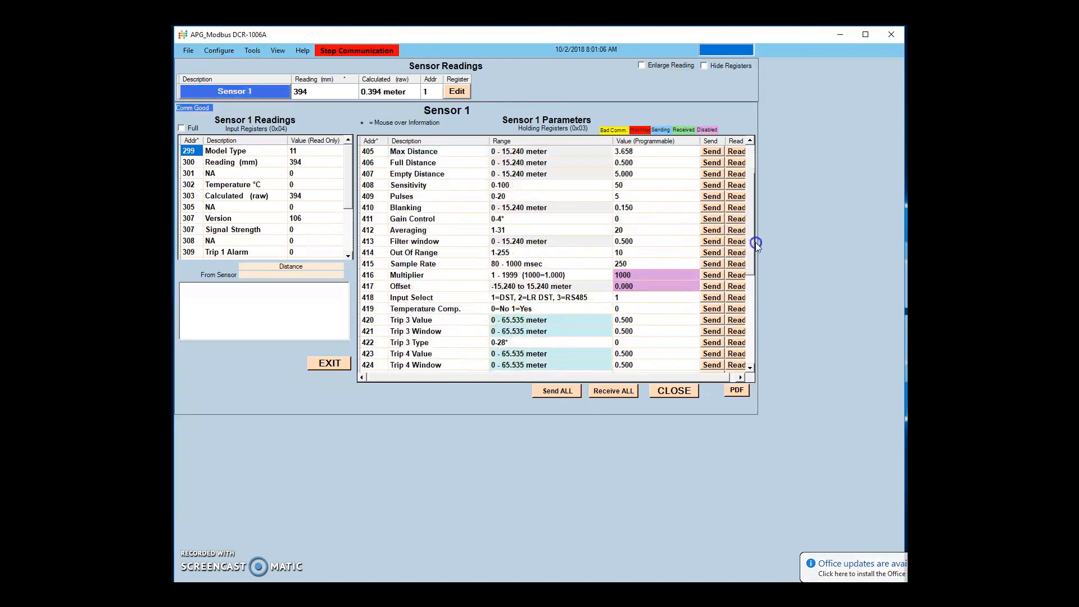
pyautogui.scroll(-3)
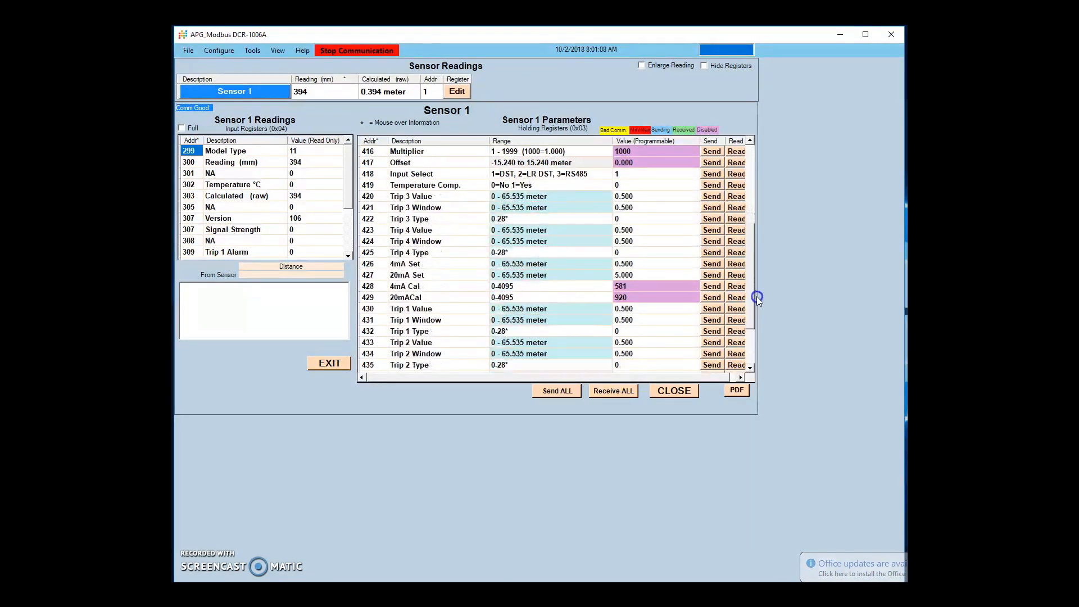
pyautogui.moveTo(656, 252)
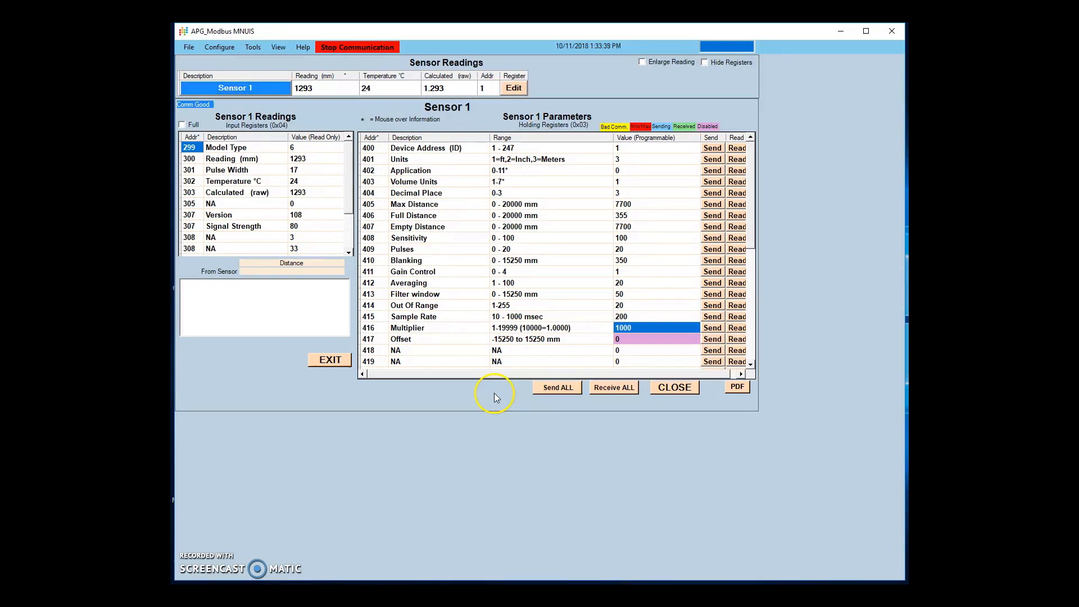
pyautogui.moveTo(493, 157)
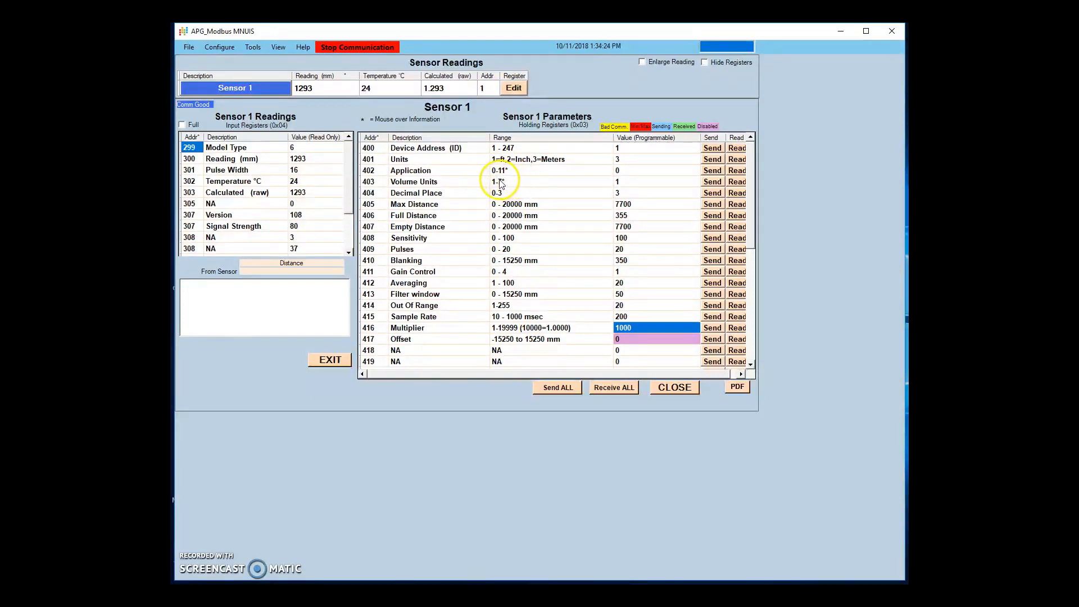
# Step: Stop communication, write Decimal Place 0 to the sensor so the reading shows whole millimetres
pyautogui.click(650, 192)
pyautogui.write('0')
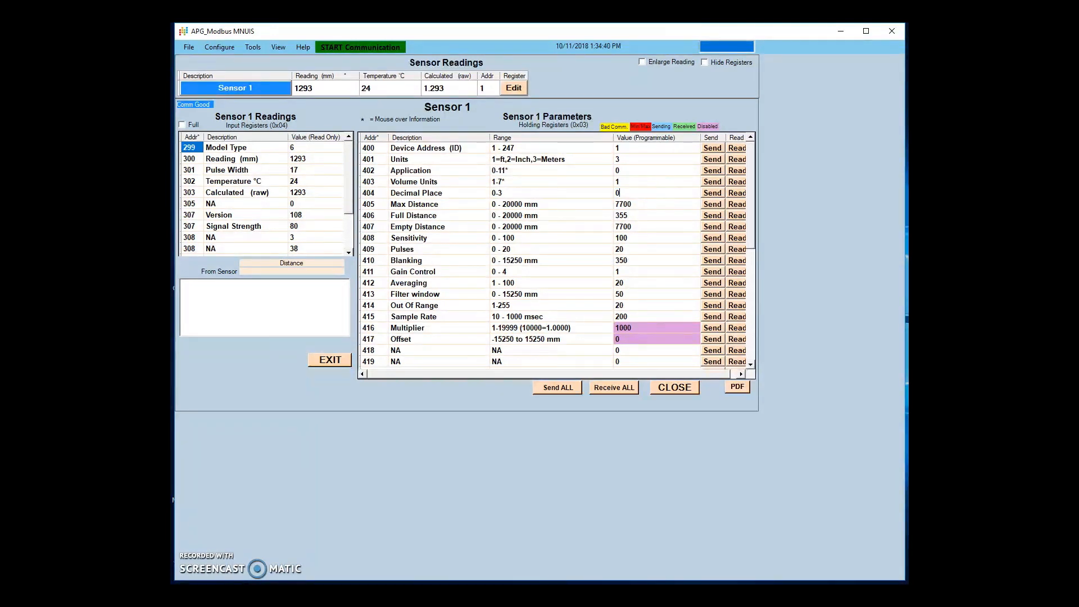
pyautogui.click(713, 194)
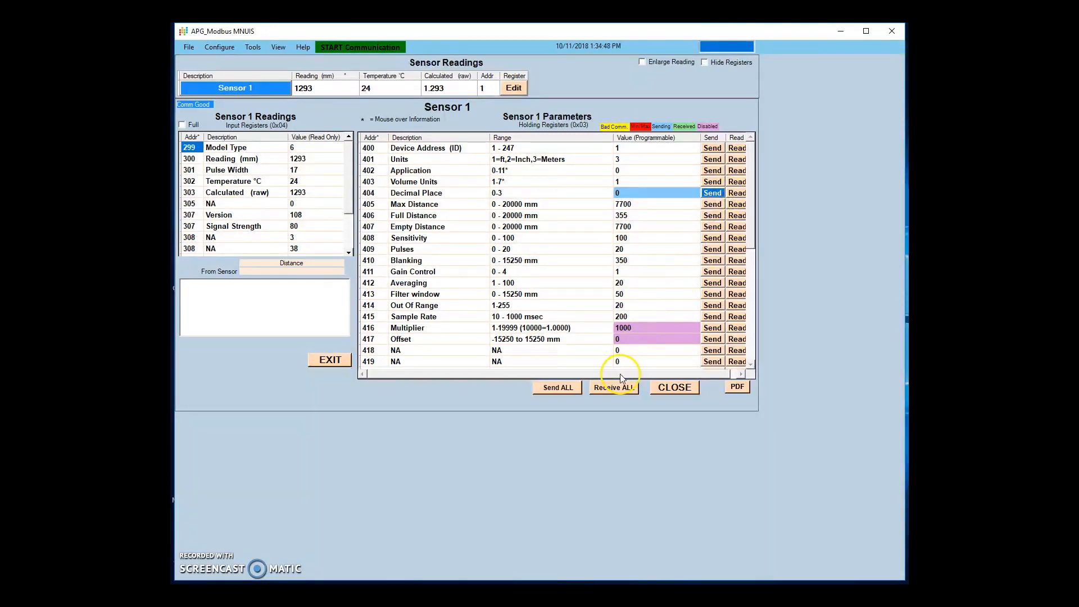
pyautogui.click(360, 47)
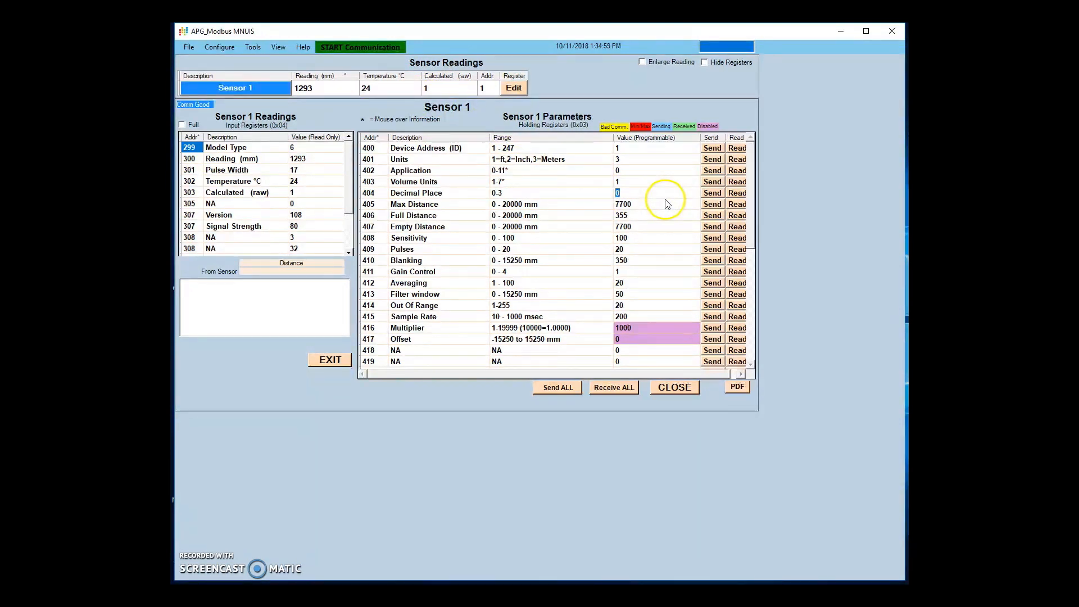
pyautogui.click(736, 192)
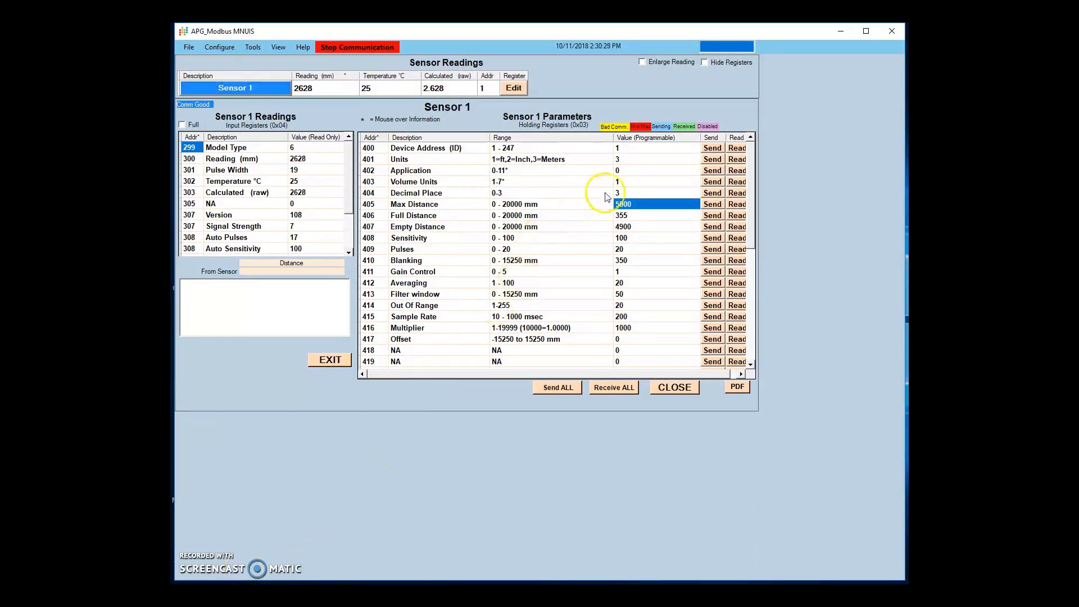
pyautogui.moveTo(622, 185)
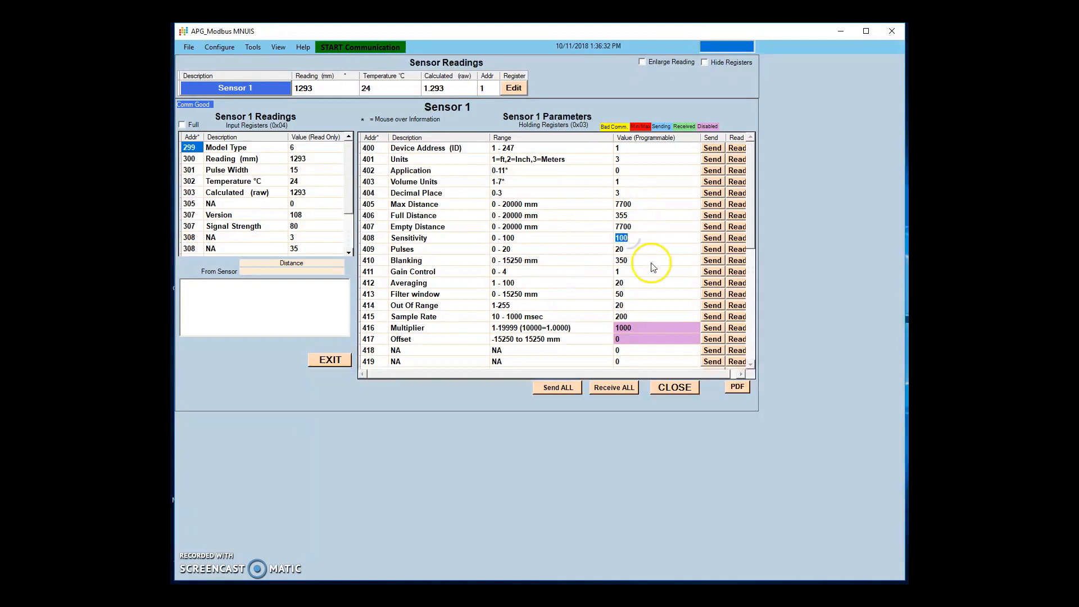
# Step: Write a Sensitivity of 65 to the sensor and stop live communication
pyautogui.write('65')
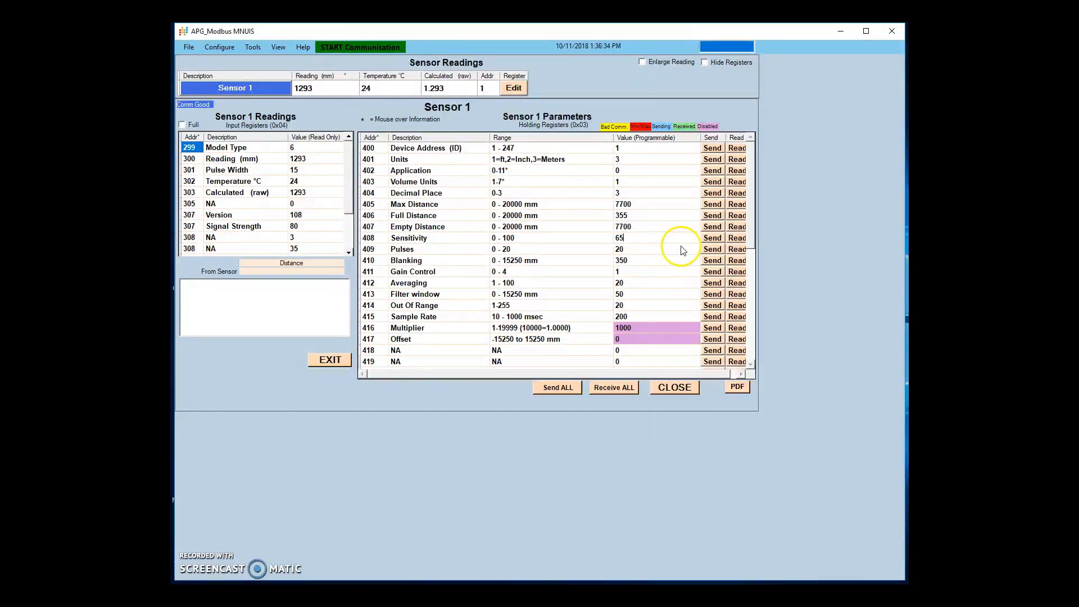
pyautogui.moveTo(713, 238)
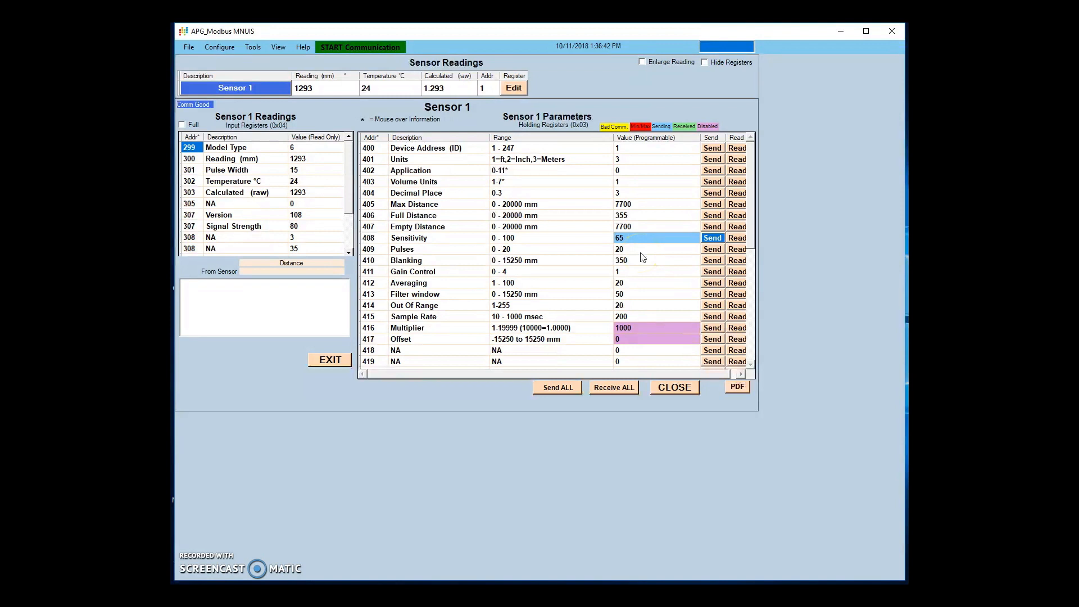
pyautogui.click(358, 47)
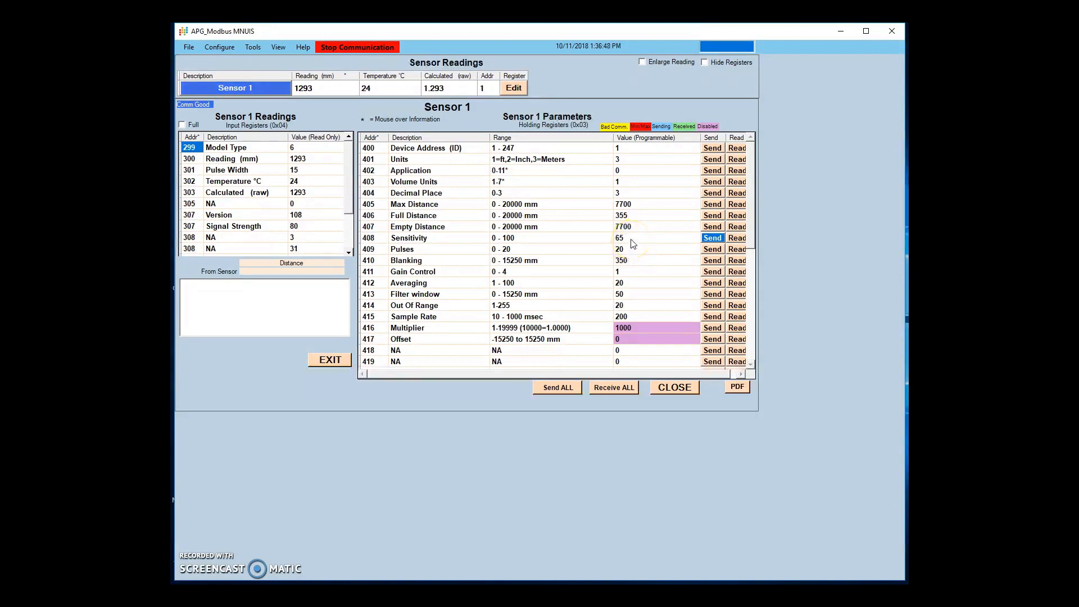
pyautogui.click(630, 238)
pyautogui.write('100')
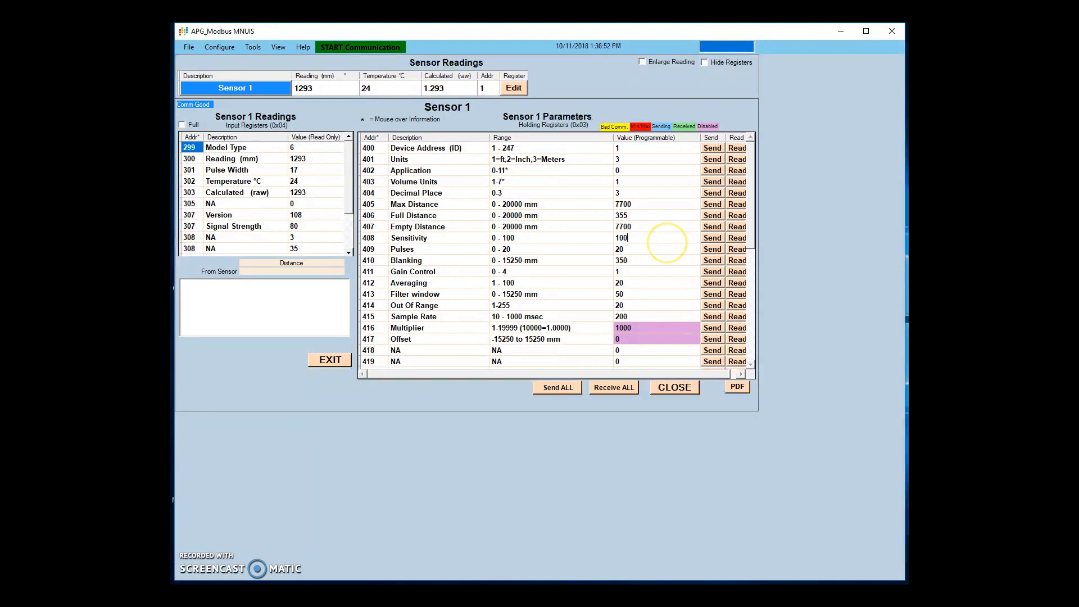
# Step: Restore Sensitivity to 100 and send it to the sensor
pyautogui.click(713, 239)
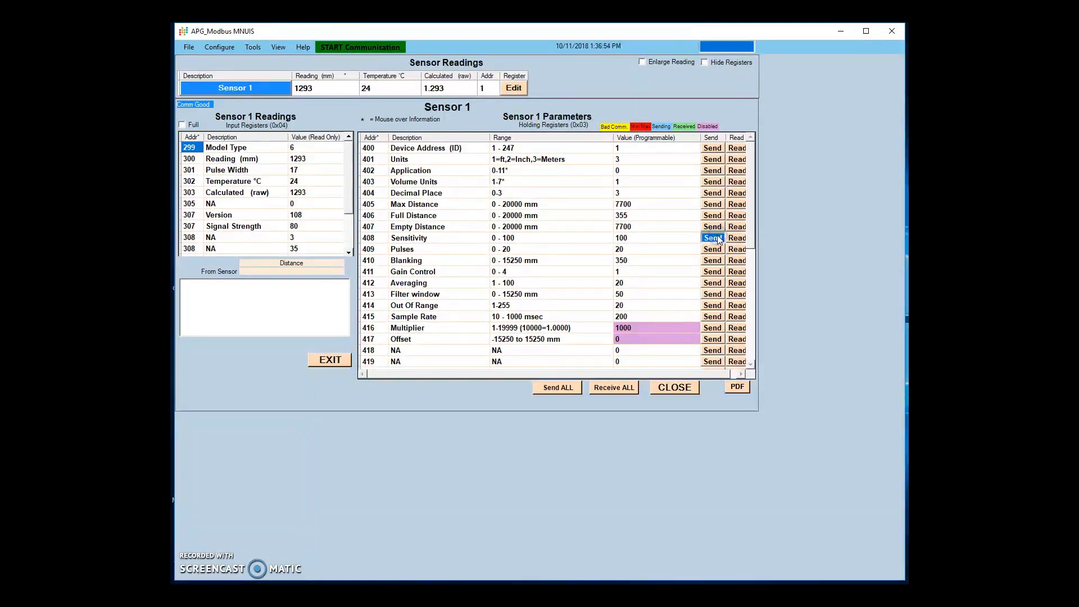
pyautogui.click(713, 238)
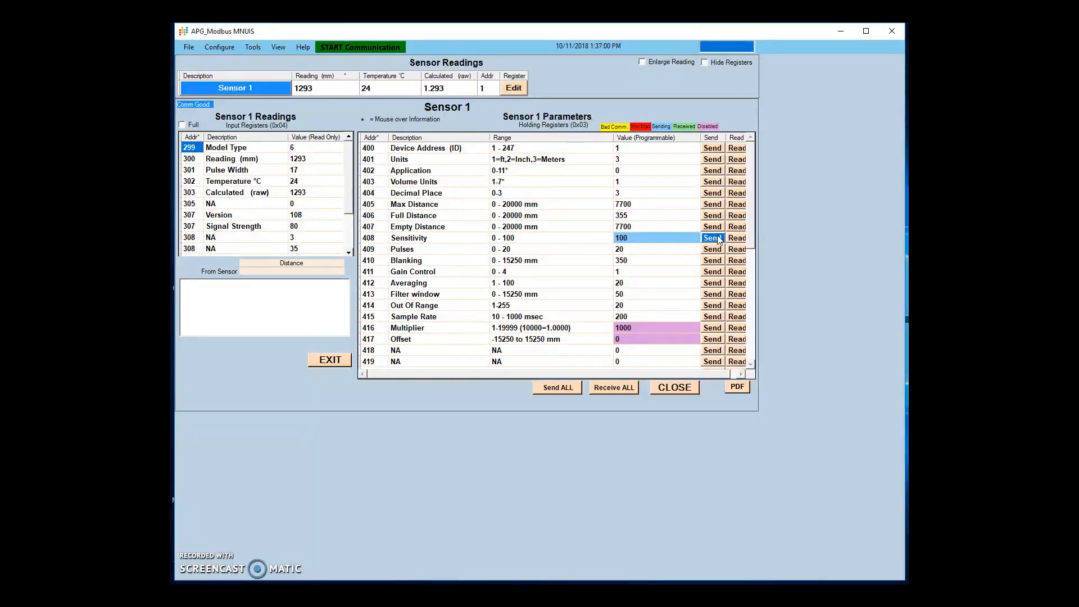
pyautogui.click(360, 48)
pyautogui.write('1')
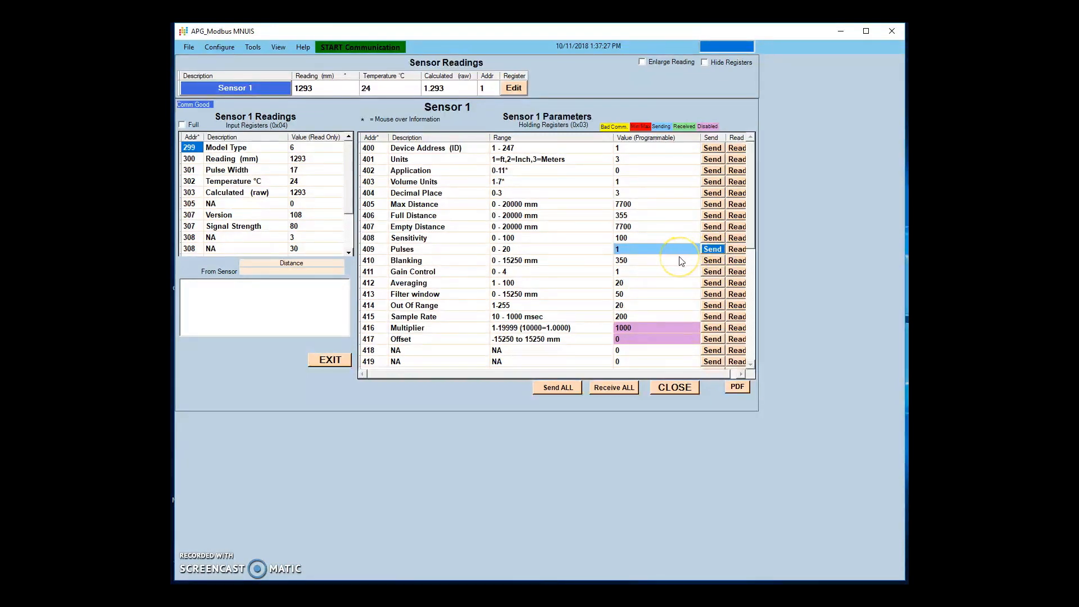
# Step: Send Pulses 1 to the sensor, then write Pulses back to 20
pyautogui.click(359, 47)
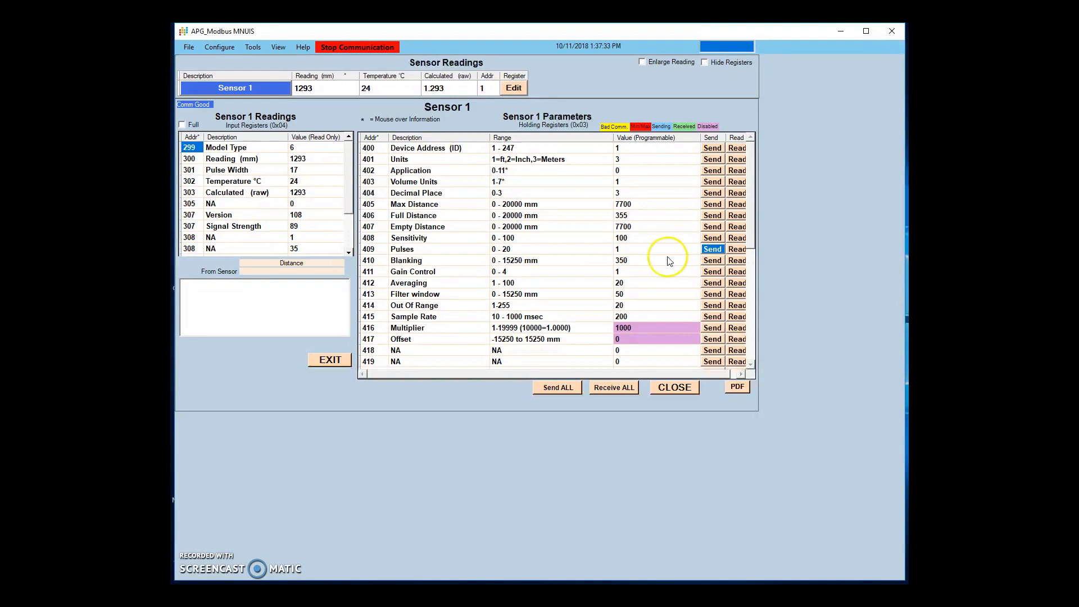
pyautogui.moveTo(659, 258)
pyautogui.write('20')
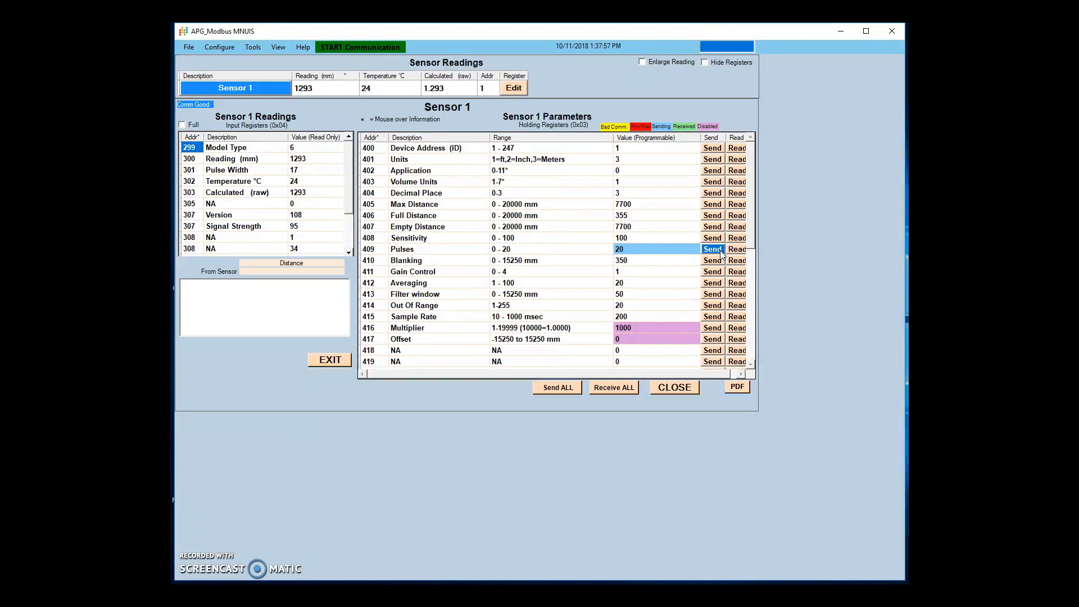
pyautogui.click(360, 47)
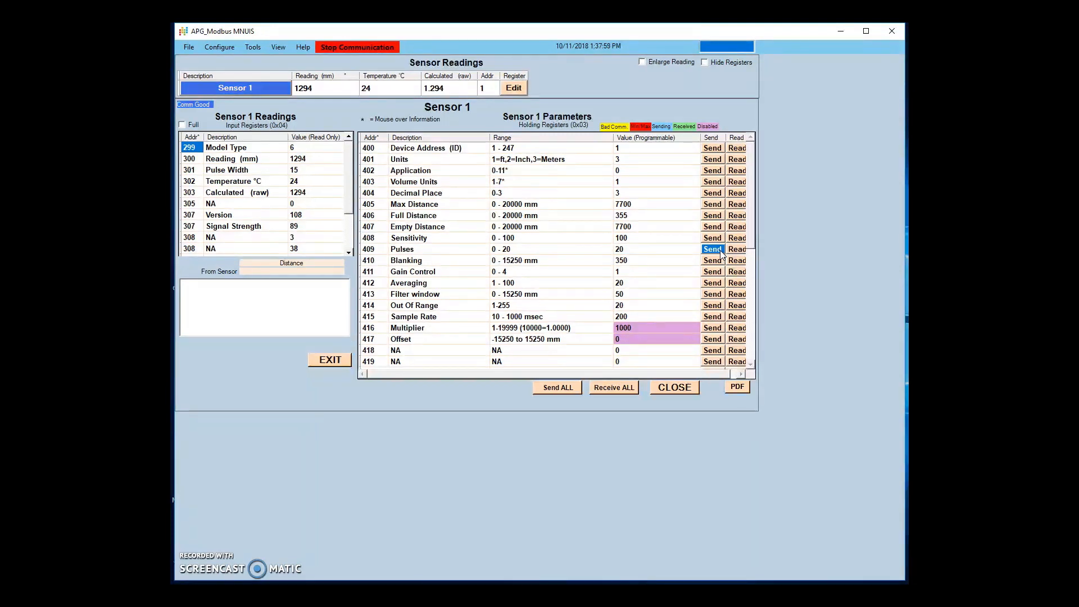
pyautogui.click(358, 47)
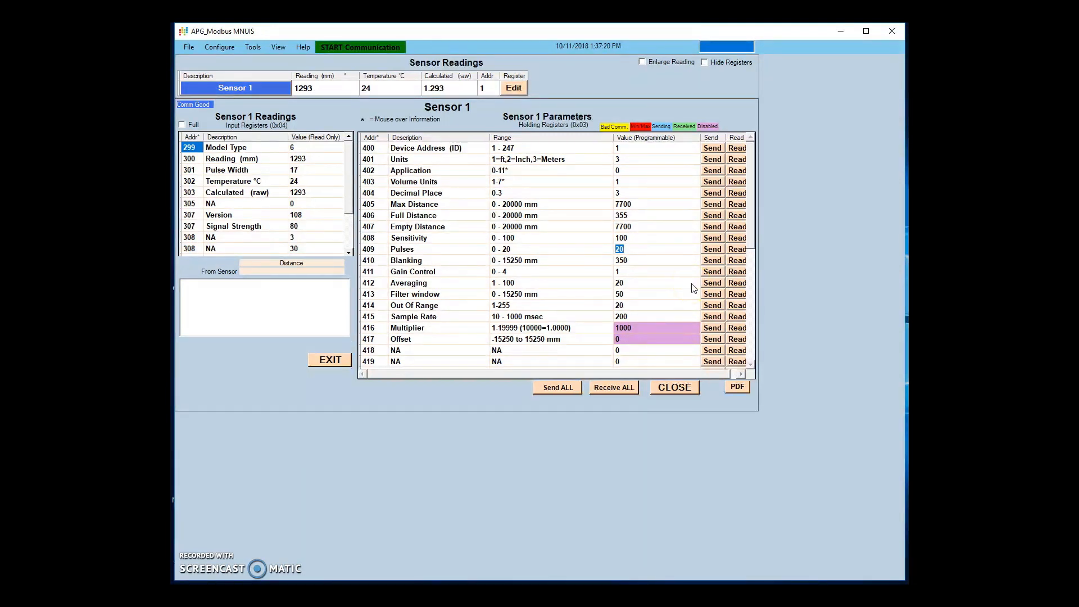
pyautogui.click(713, 249)
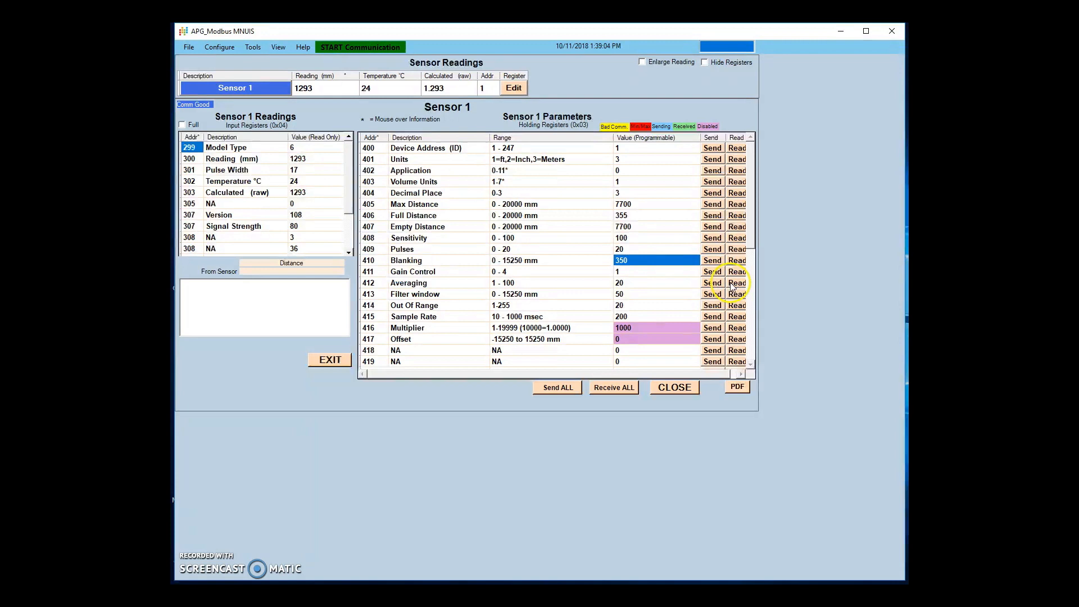
# Step: Try a Blanking value of 450 before leaving it sent at 350 mm
pyautogui.write('450')
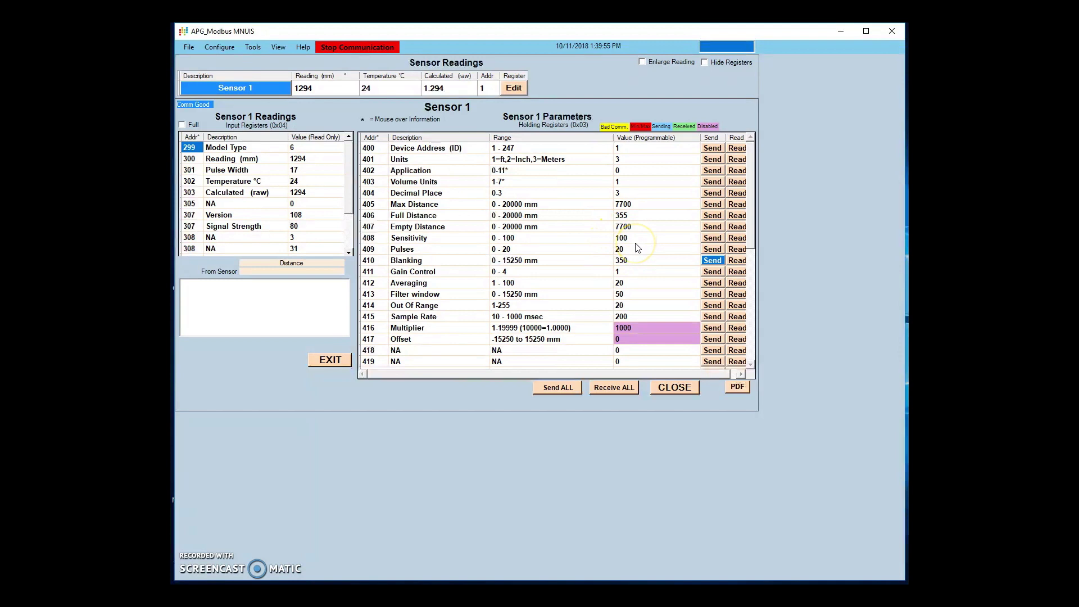
pyautogui.moveTo(632, 249)
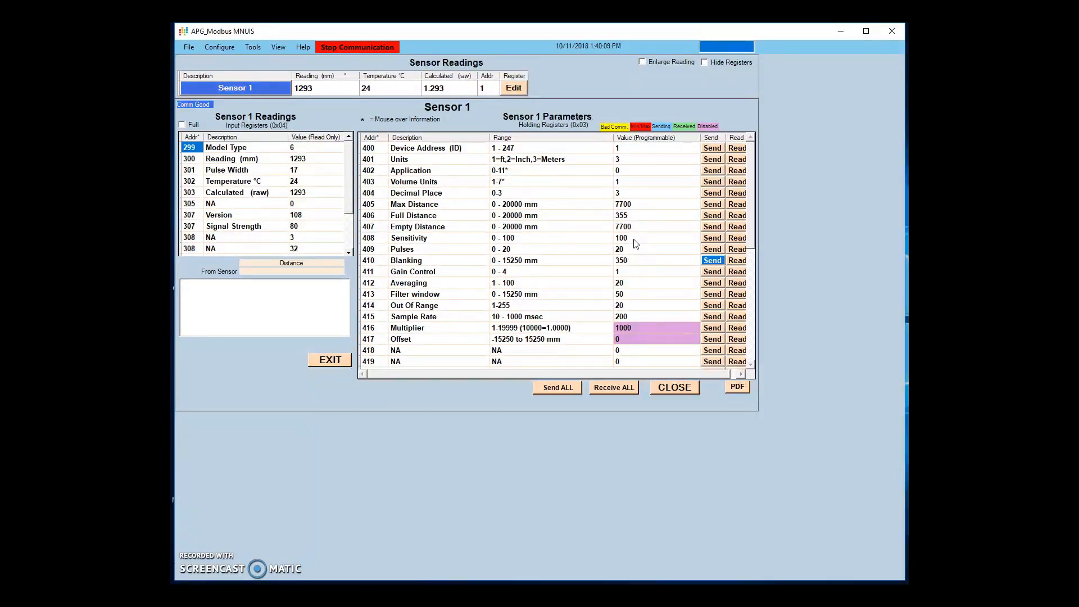
# Step: Inspect the Out Of Range parameter information and resume live communication
pyautogui.scroll(-3)
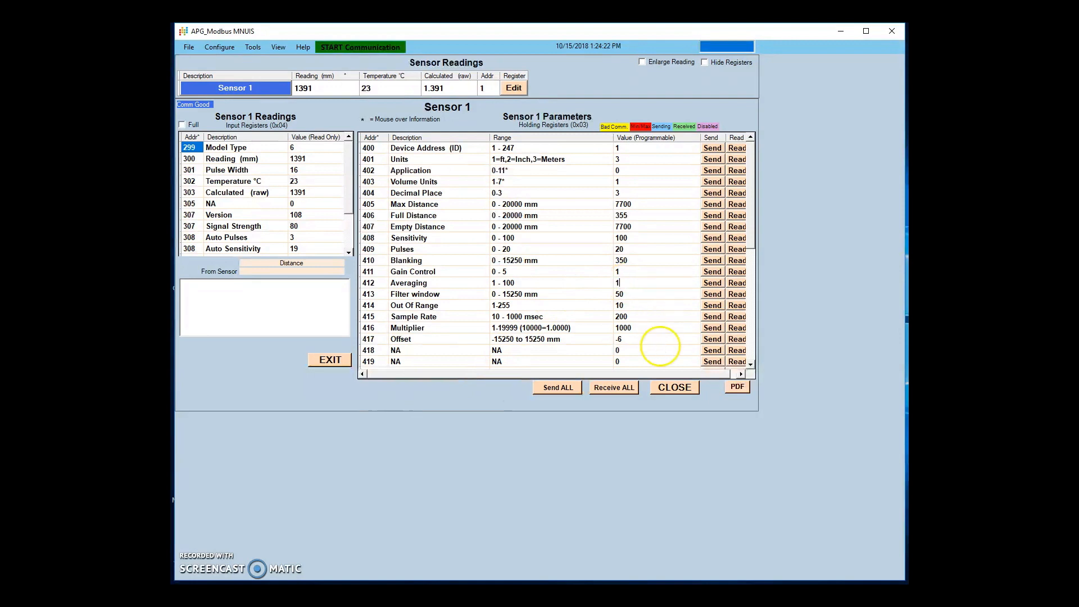
pyautogui.click(713, 284)
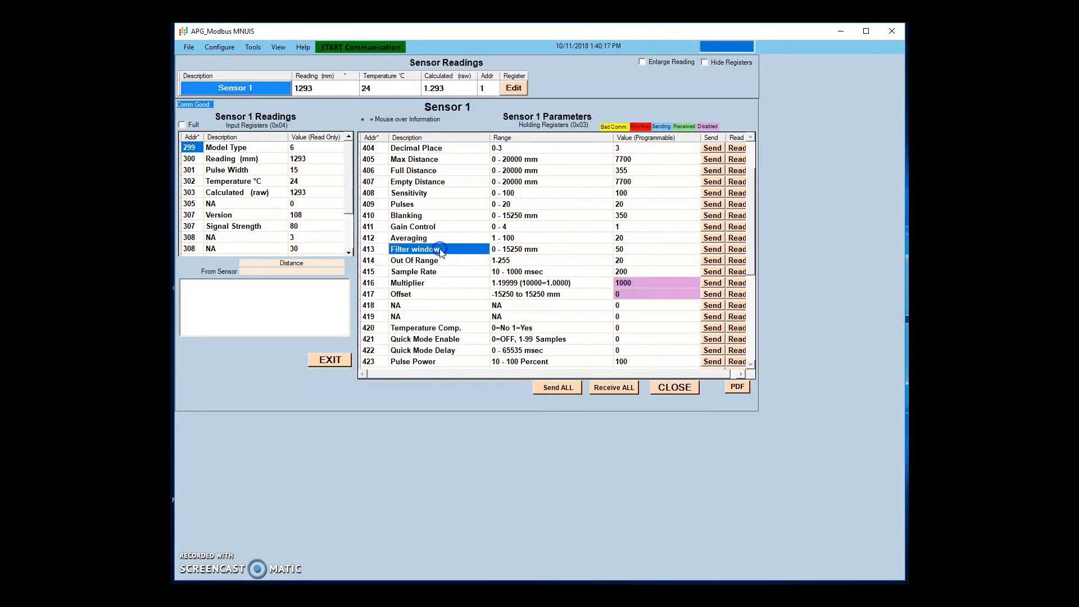
pyautogui.click(414, 261)
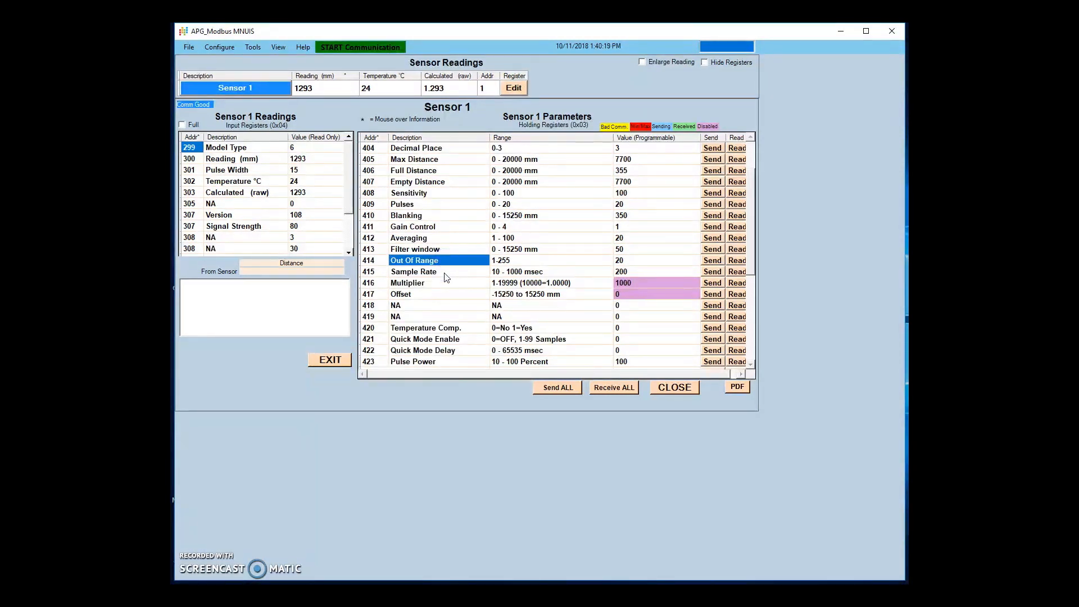
pyautogui.click(413, 271)
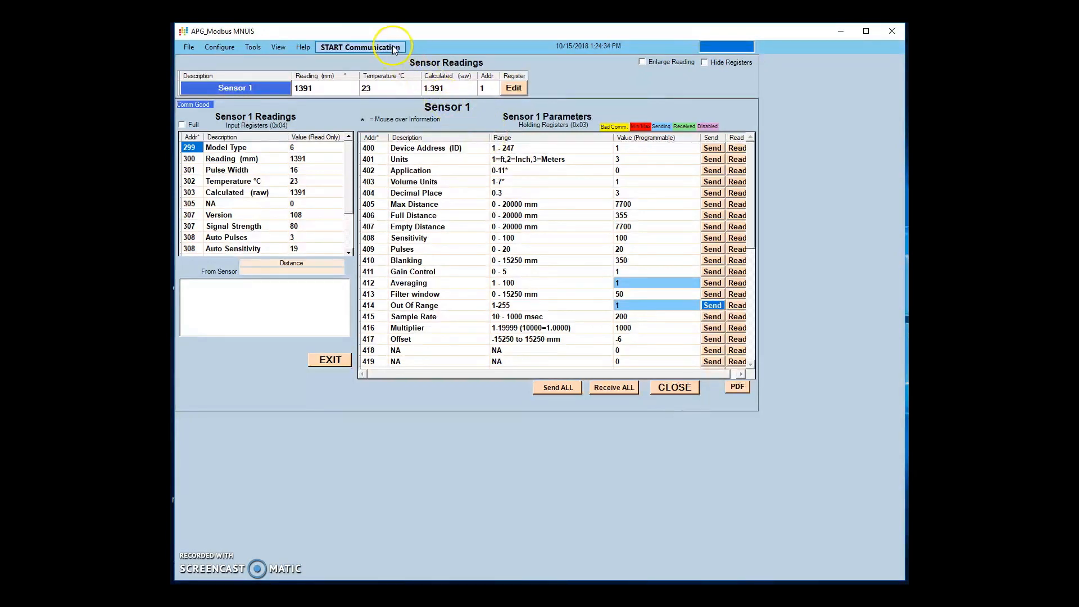
pyautogui.click(371, 47)
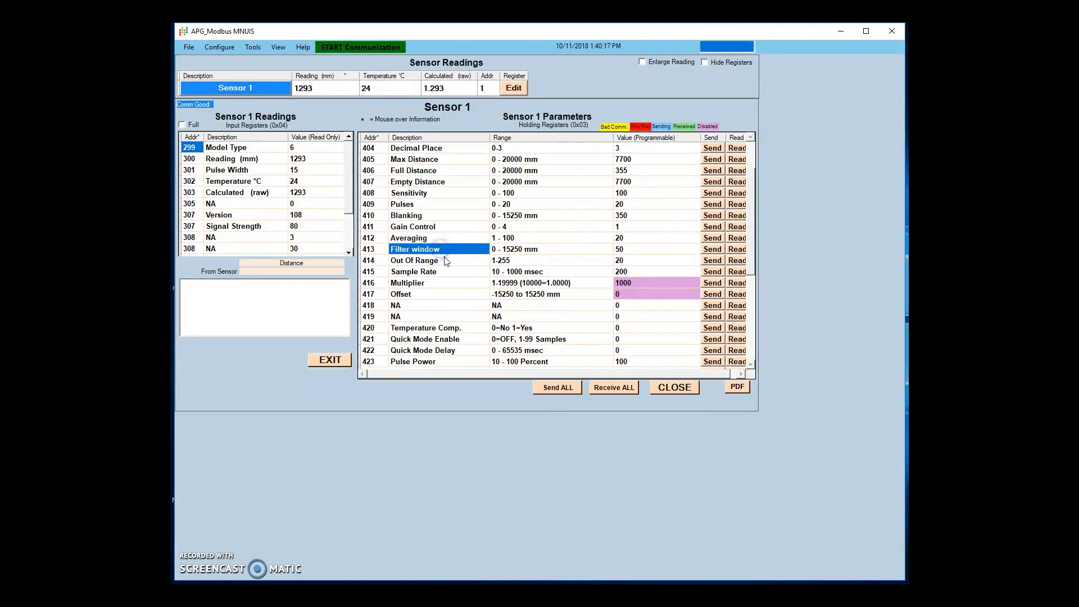
# Step: Change Sample Rate from 200 to 500 msec and write it to the sensor
pyautogui.click(413, 261)
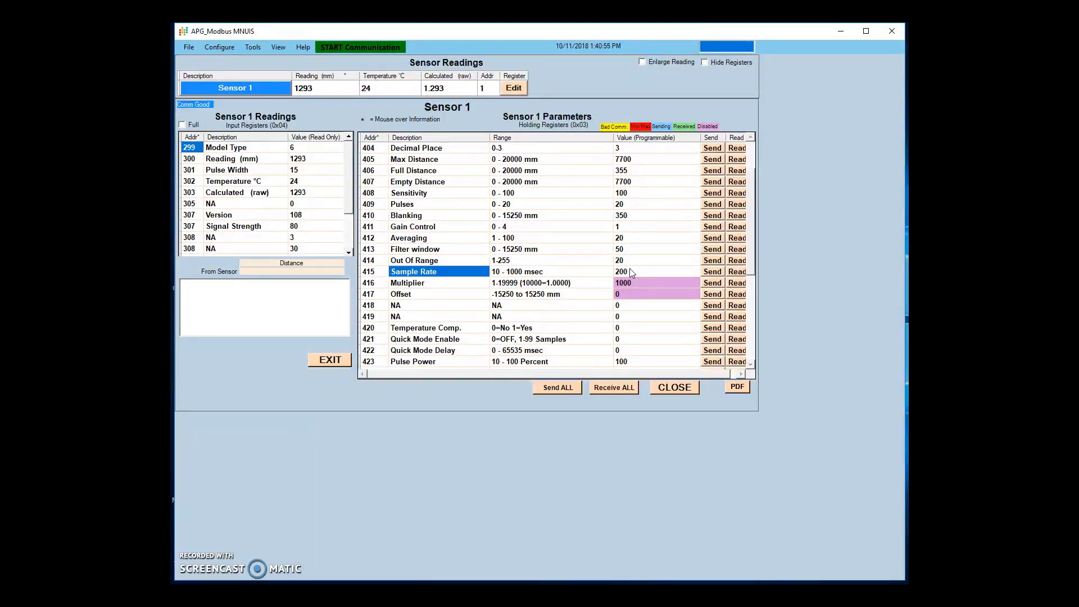
pyautogui.doubleClick(620, 271)
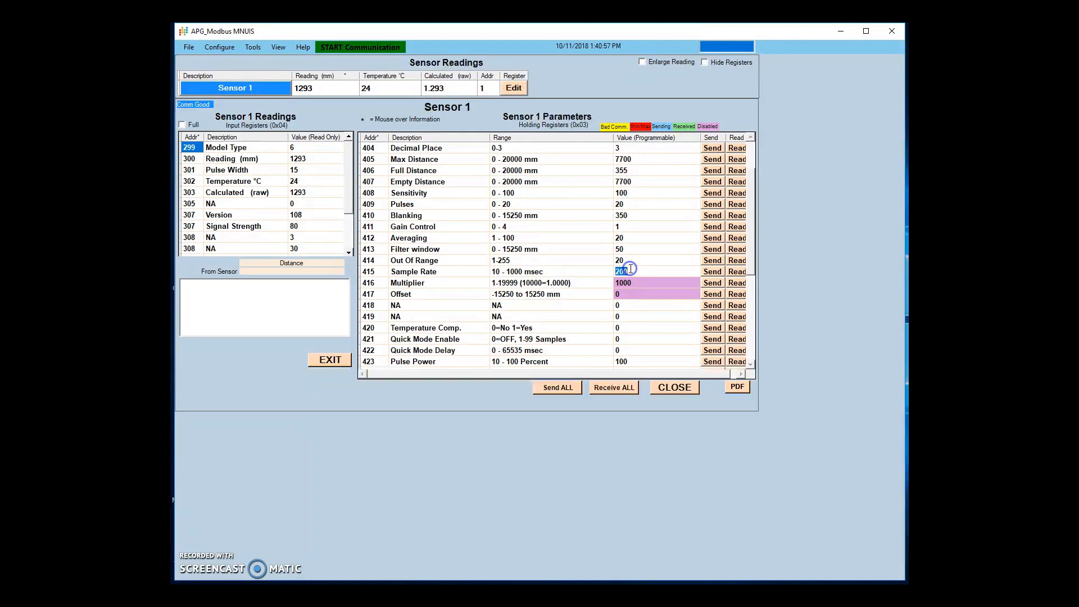
pyautogui.write('500')
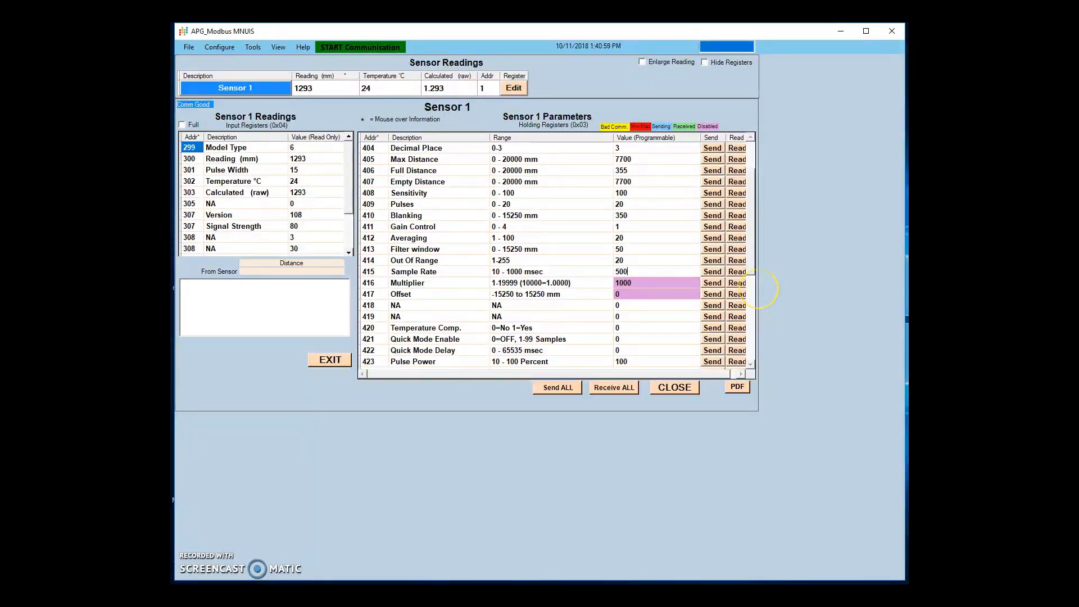
pyautogui.click(713, 271)
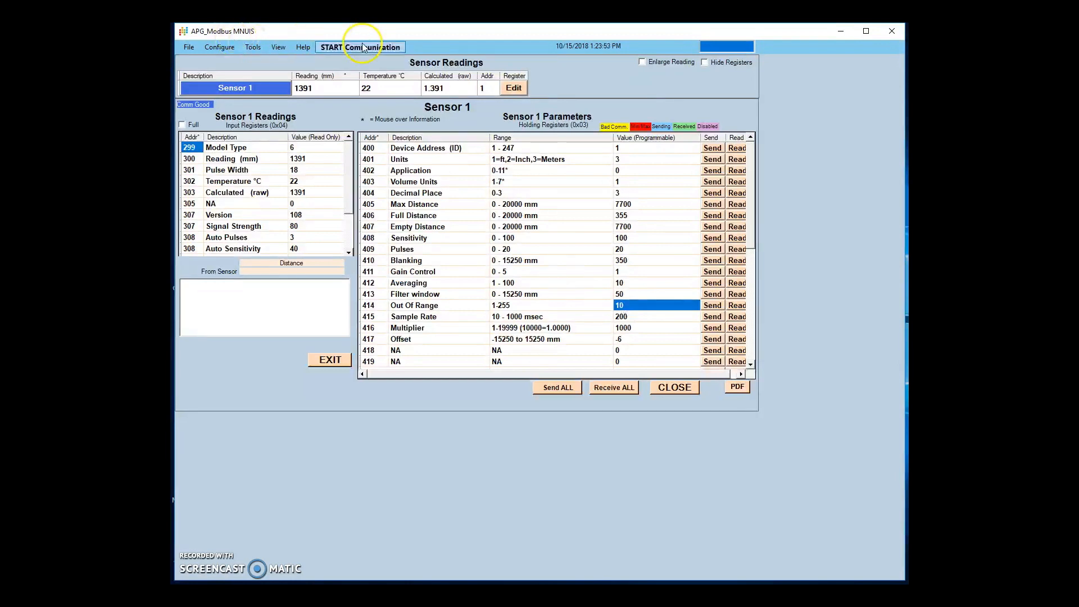
# Step: Stop live polling and write Averaging 20 to the sensor
pyautogui.click(360, 47)
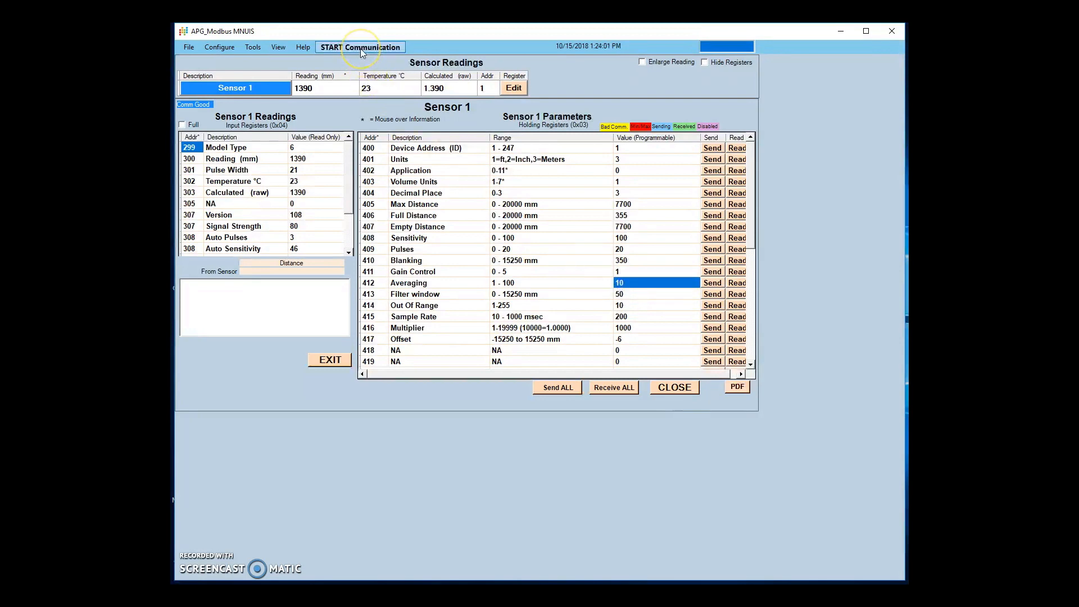
pyautogui.click(360, 47)
pyautogui.write('1')
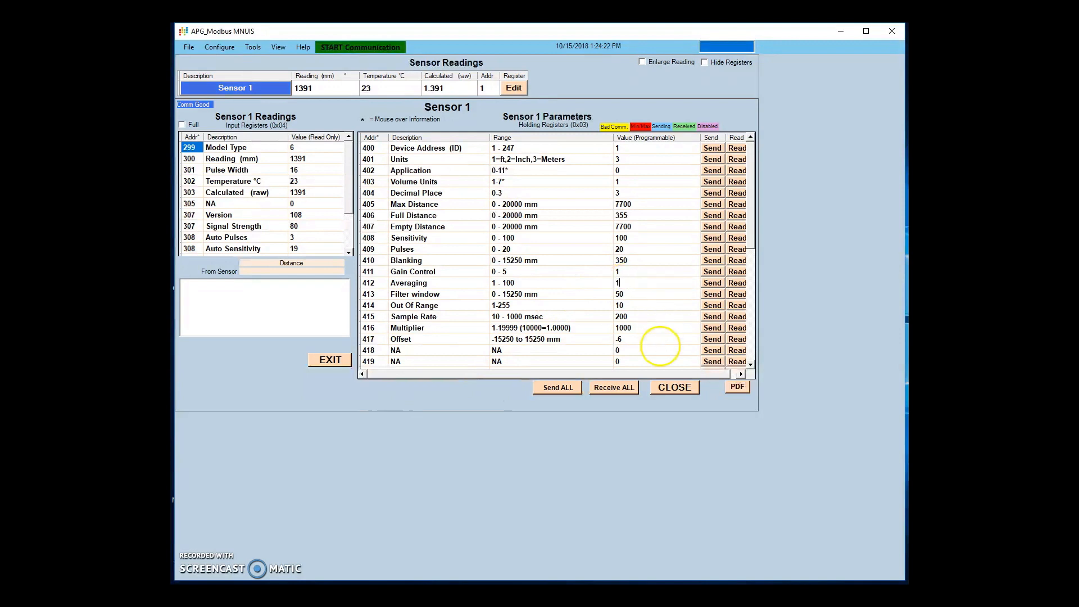
pyautogui.click(713, 282)
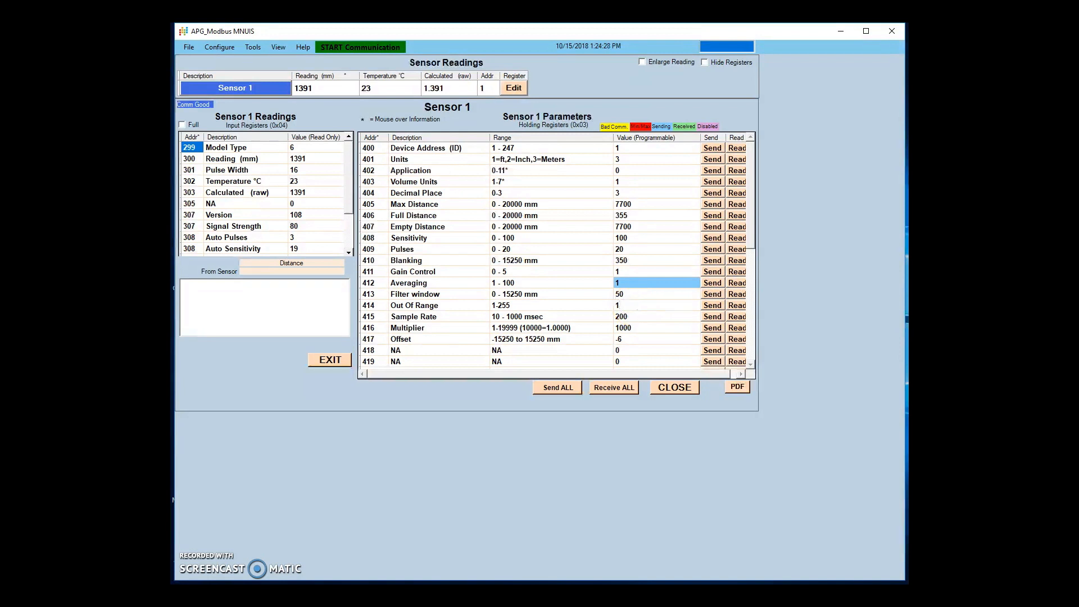
pyautogui.moveTo(711, 305)
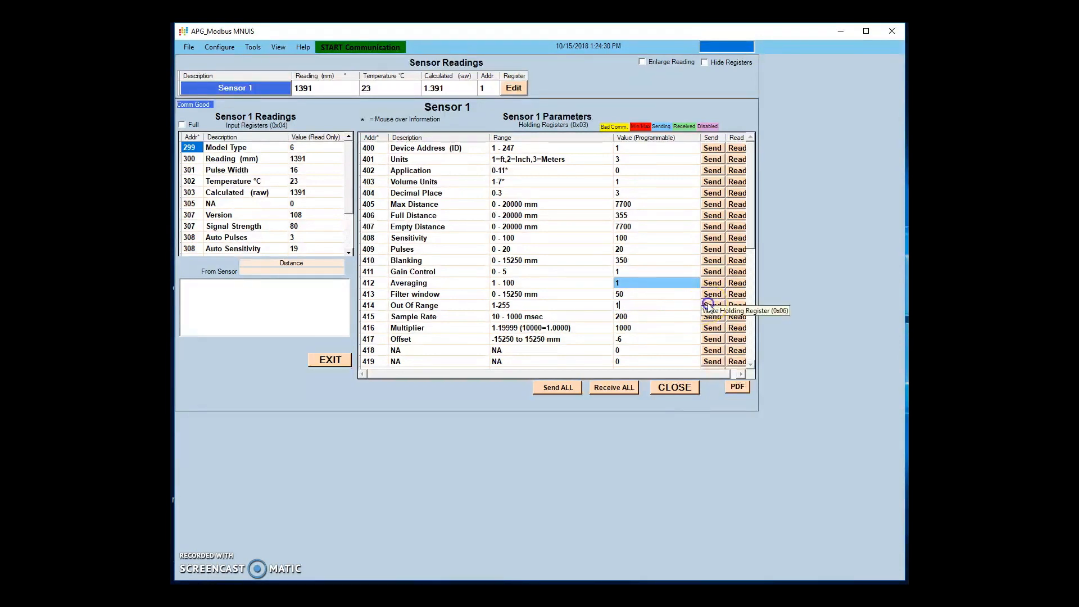
# Step: Set Out Of Range to 20 and write it to the sensor
pyautogui.click(713, 306)
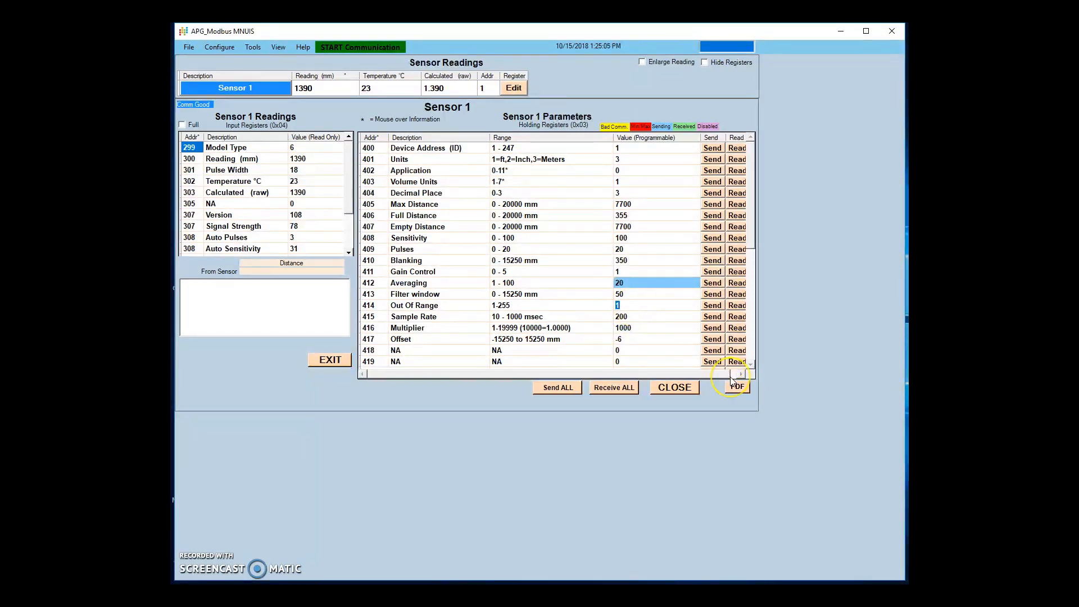
pyautogui.write('20')
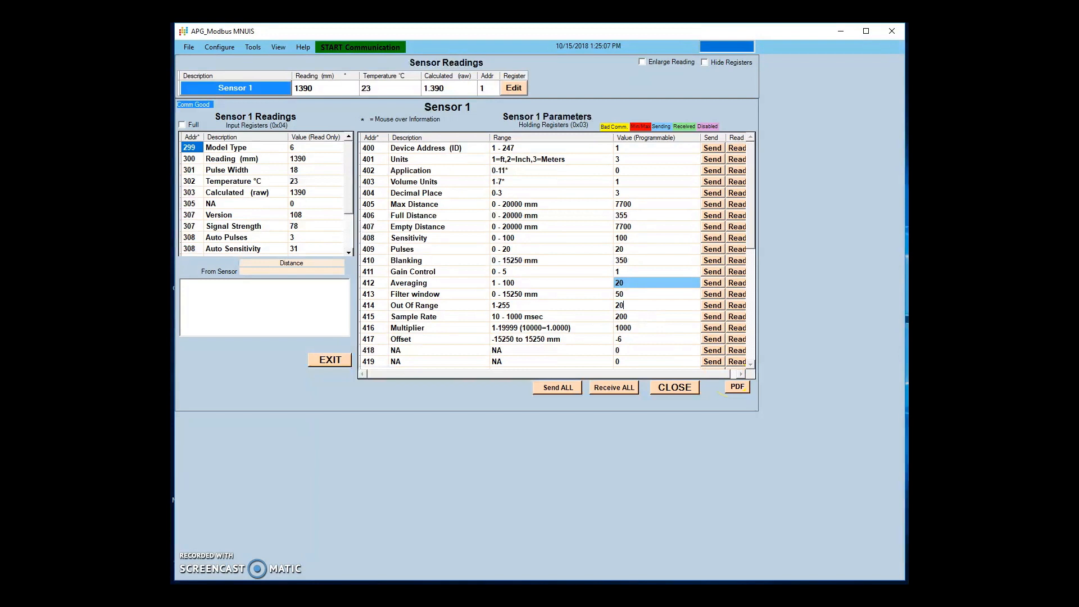
pyautogui.click(360, 47)
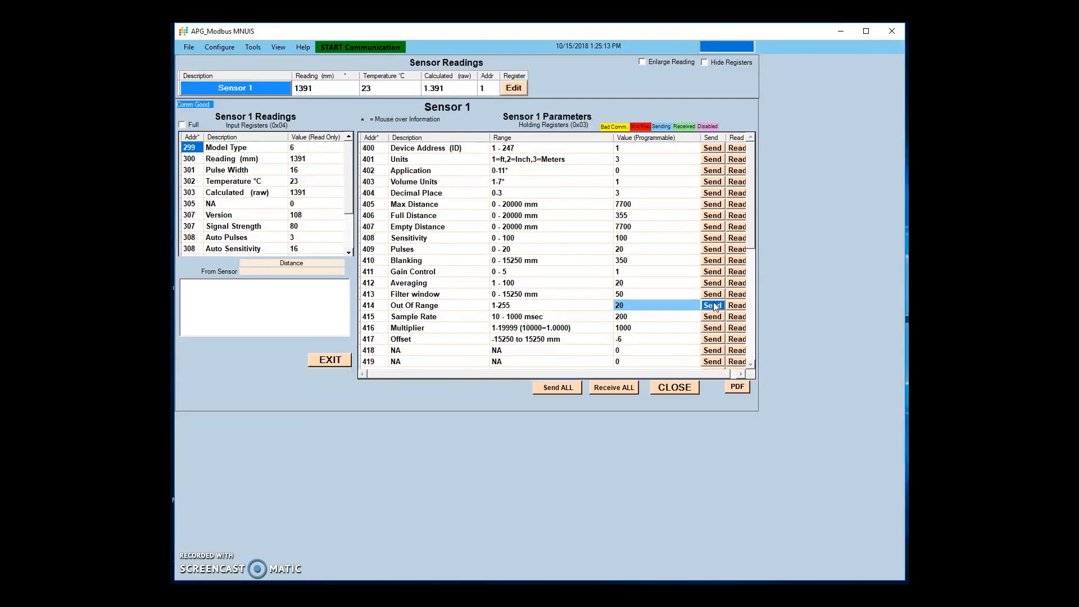
pyautogui.click(360, 48)
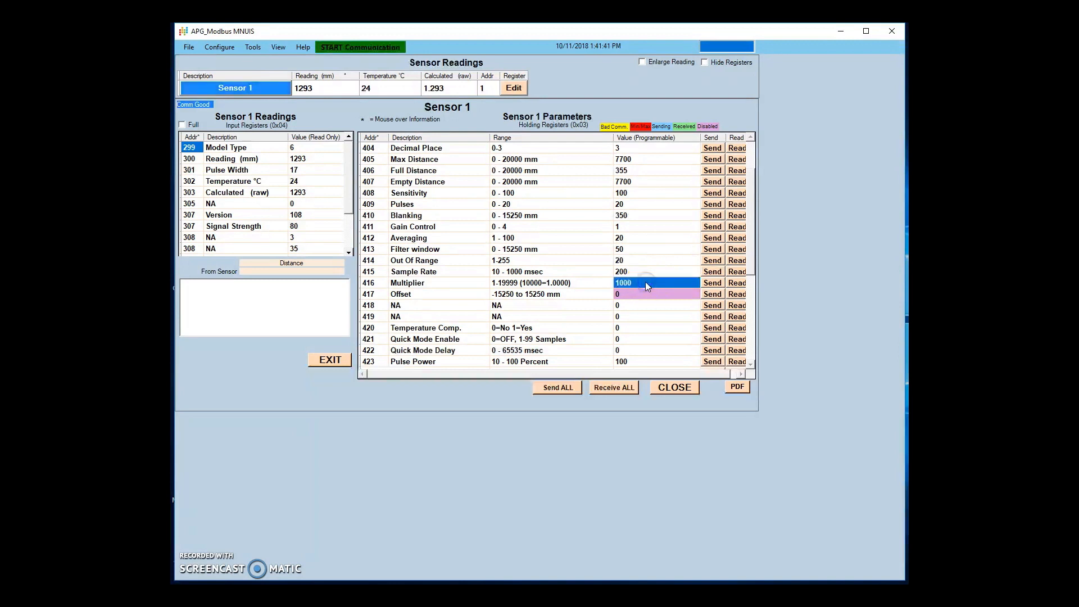
# Step: Check the Configure > Communication settings and close the dialog
pyautogui.click(219, 47)
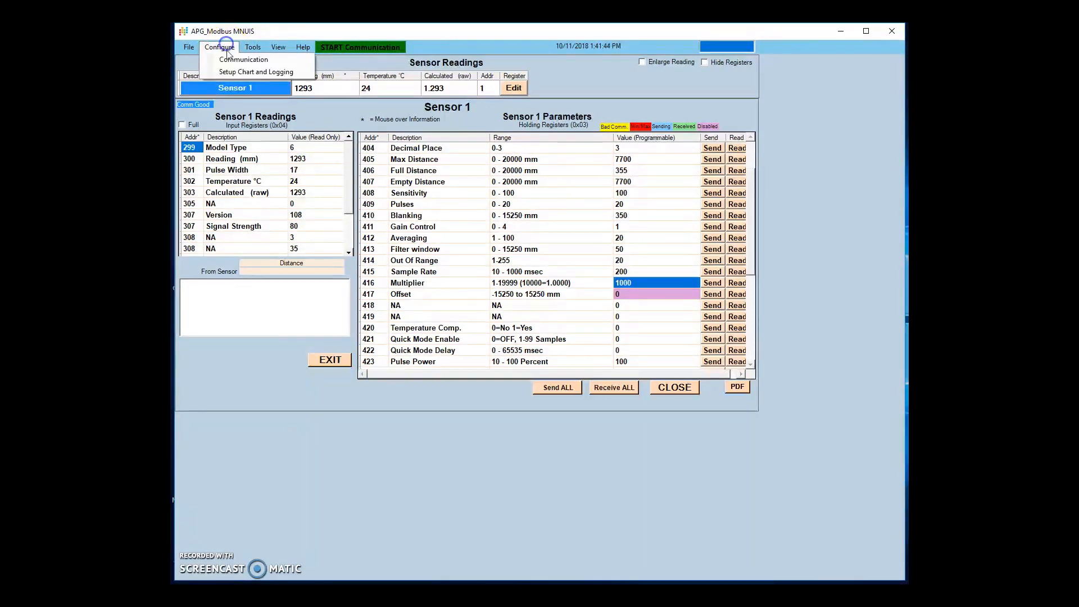
pyautogui.click(242, 59)
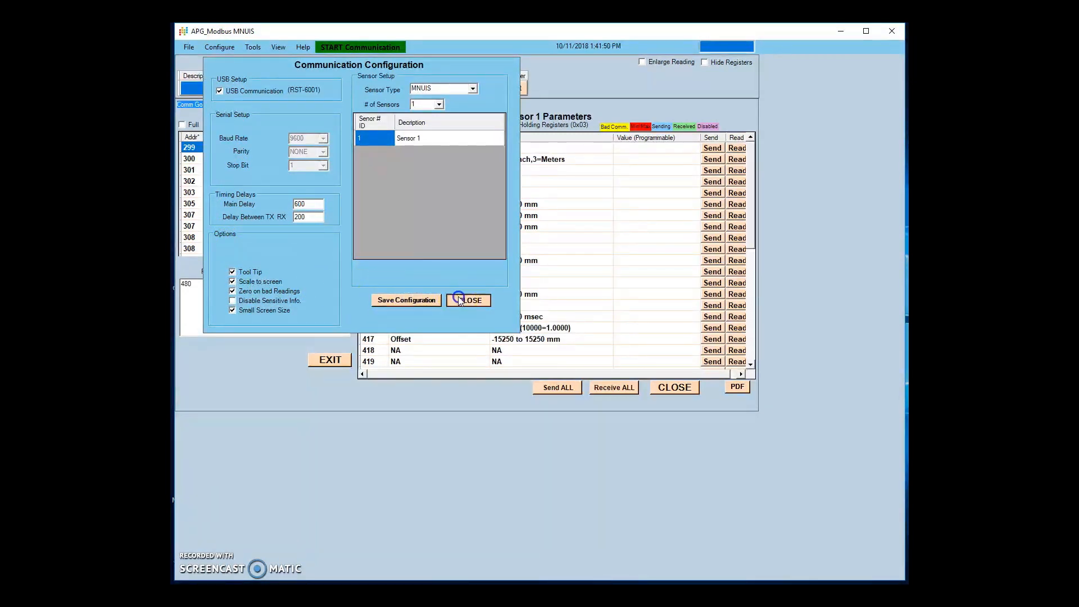
pyautogui.click(467, 300)
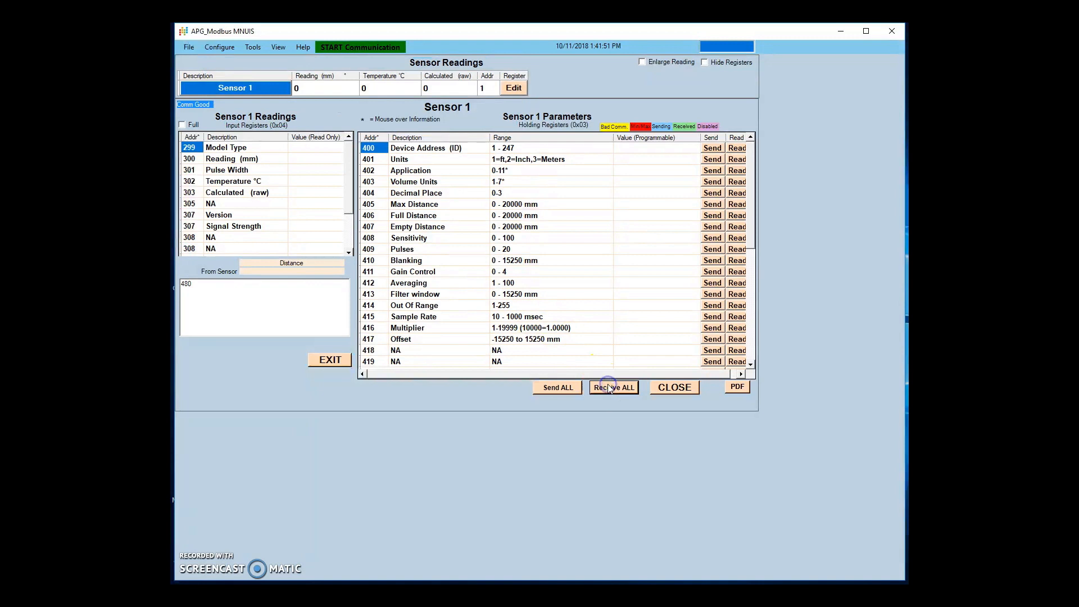
# Step: Receive ALL parameters from the sensor and restart live readings
pyautogui.click(614, 386)
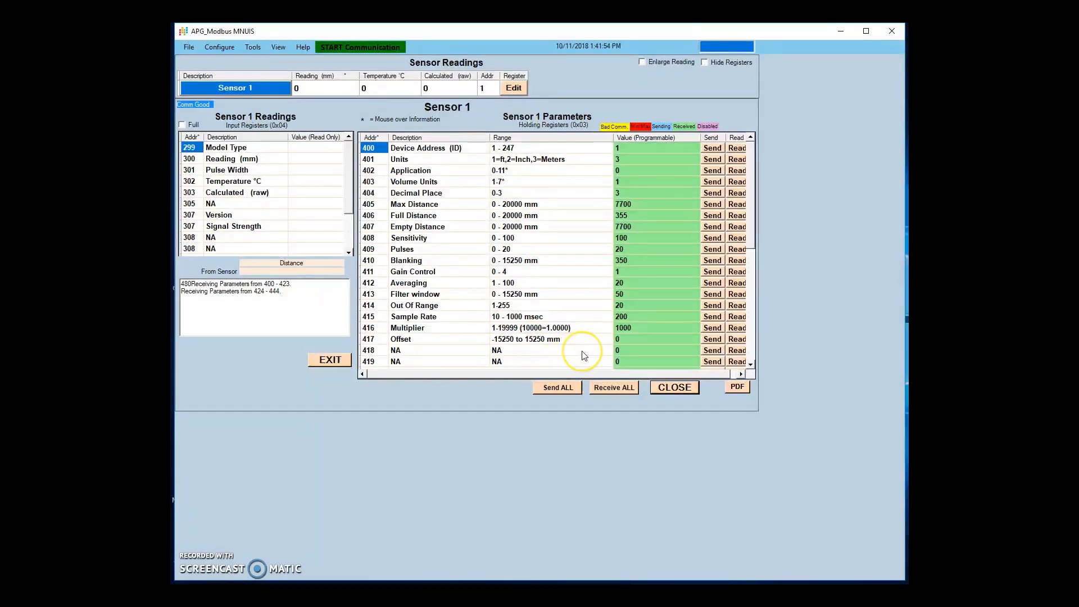
pyautogui.moveTo(582, 346)
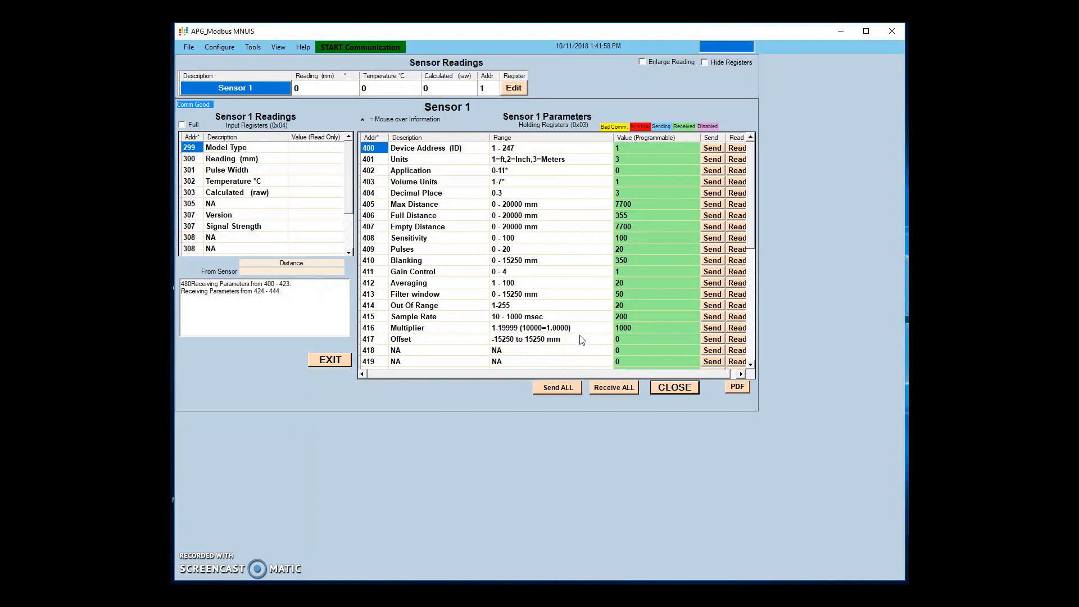
pyautogui.click(360, 47)
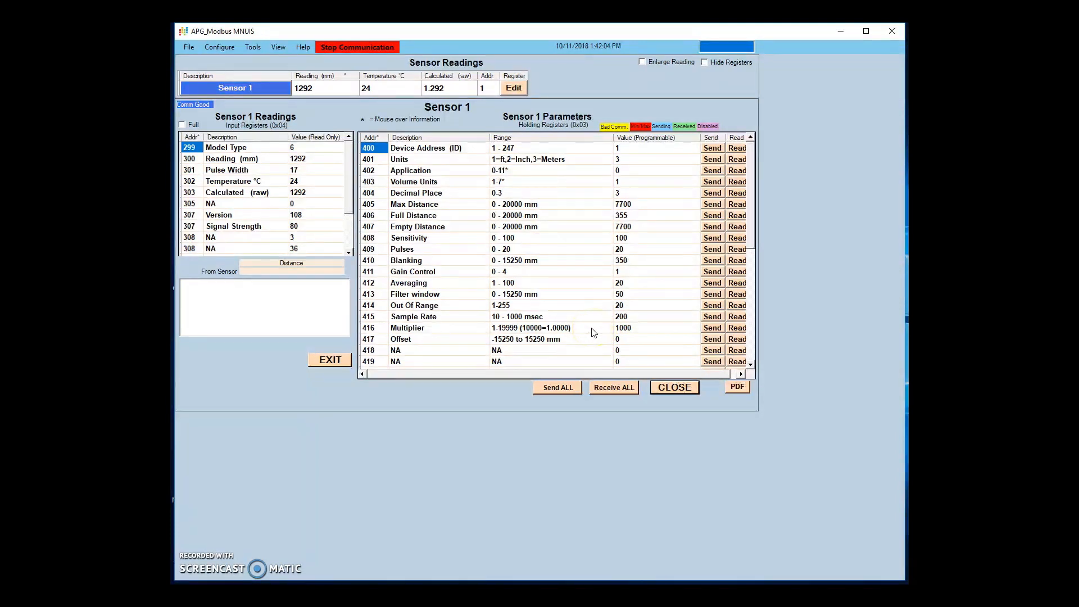
pyautogui.scroll(-3)
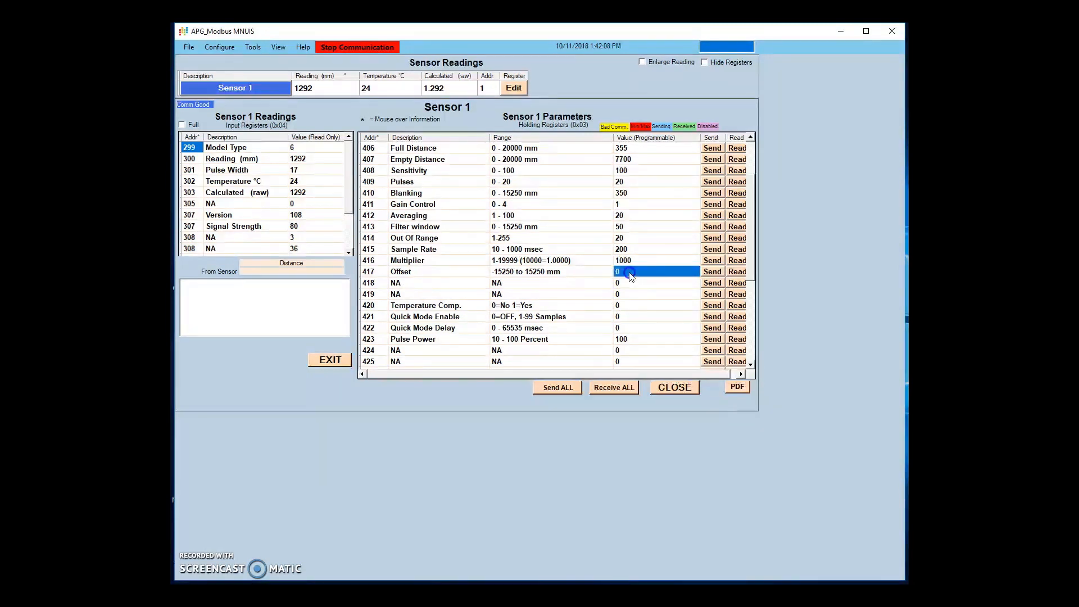
# Step: Set Temperature Comp. to 1 and write it to the sensor
pyautogui.click(358, 47)
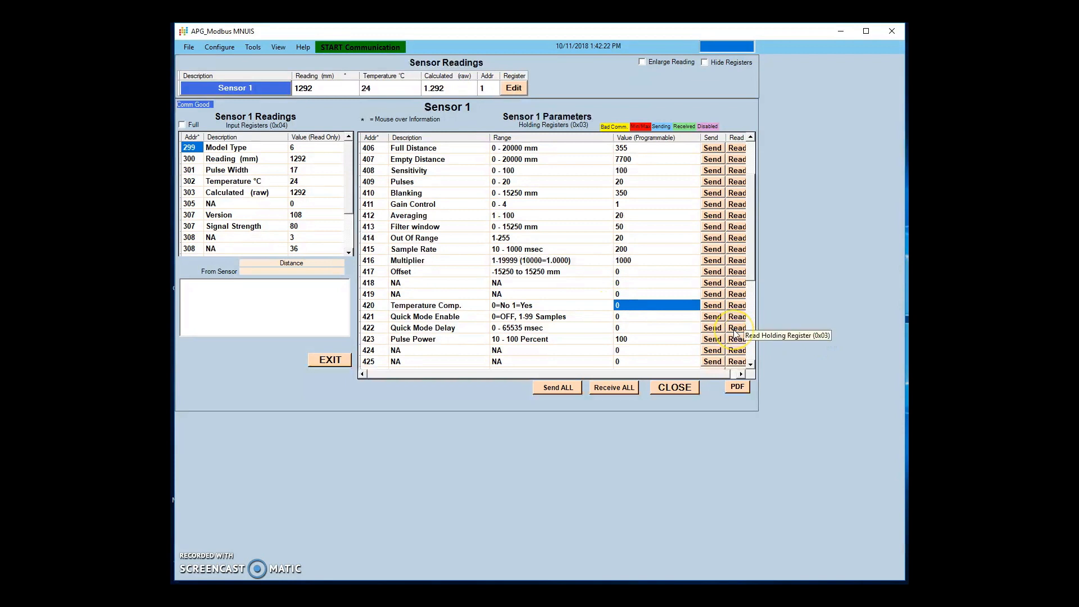
pyautogui.write('1')
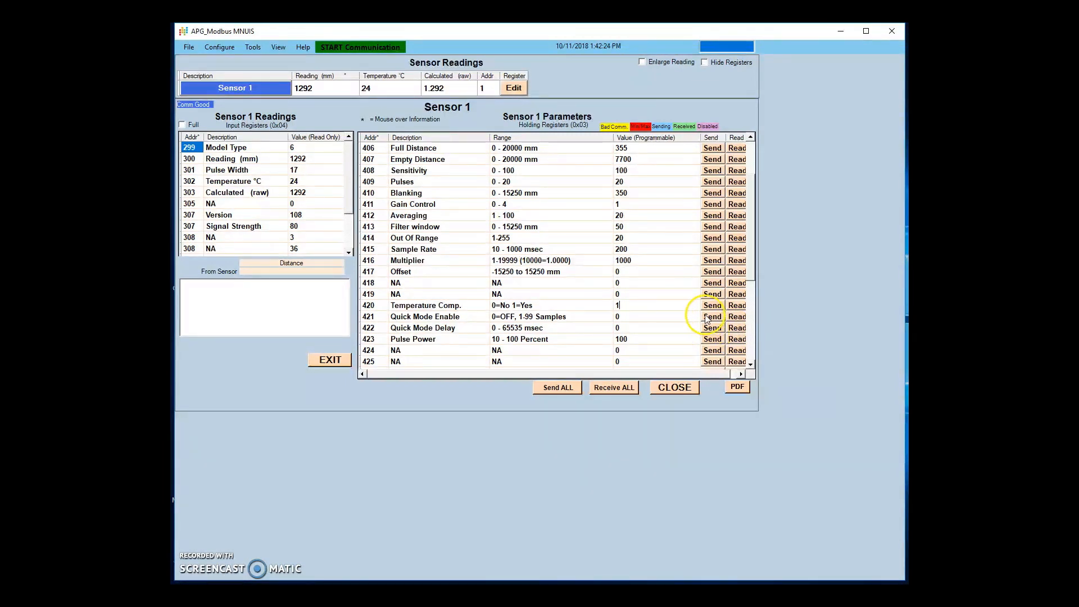
pyautogui.click(712, 306)
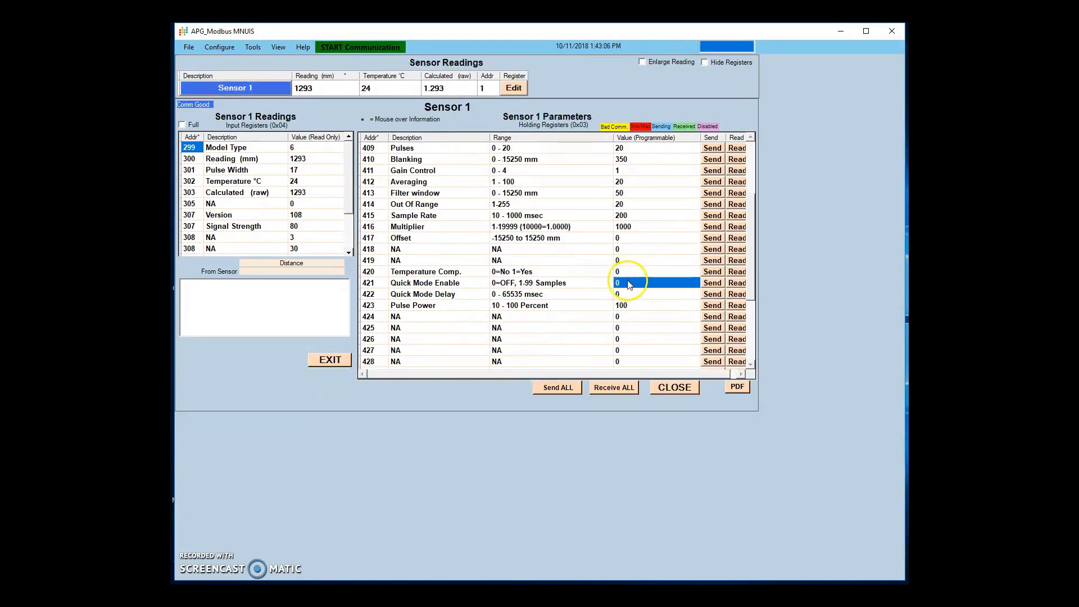
# Step: Write Quick Mode Enable and a Quick Mode Delay of 75 to the sensor
pyautogui.write('5')
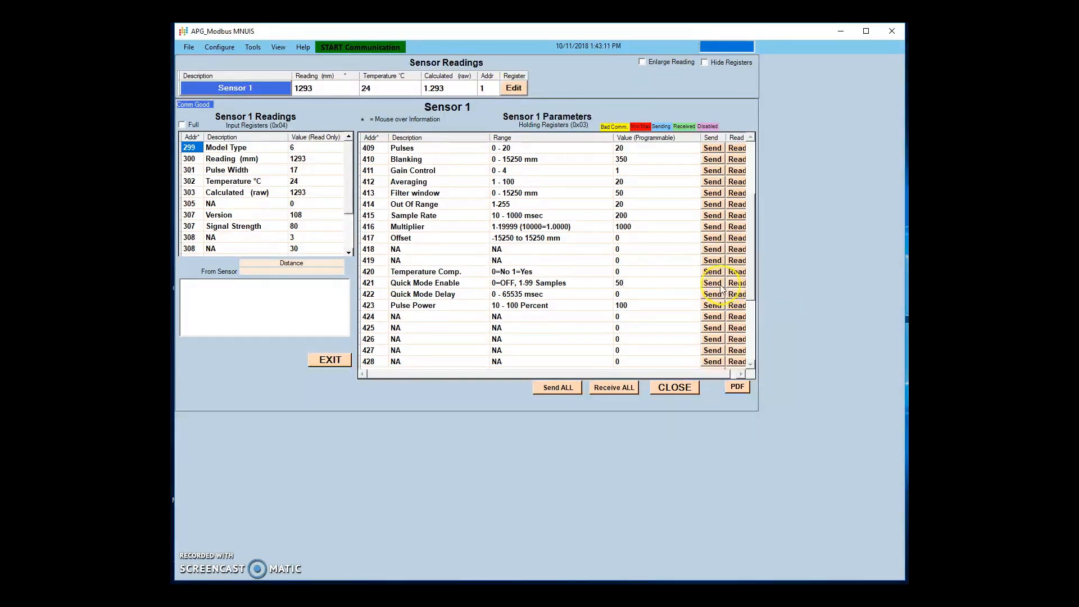
pyautogui.click(711, 283)
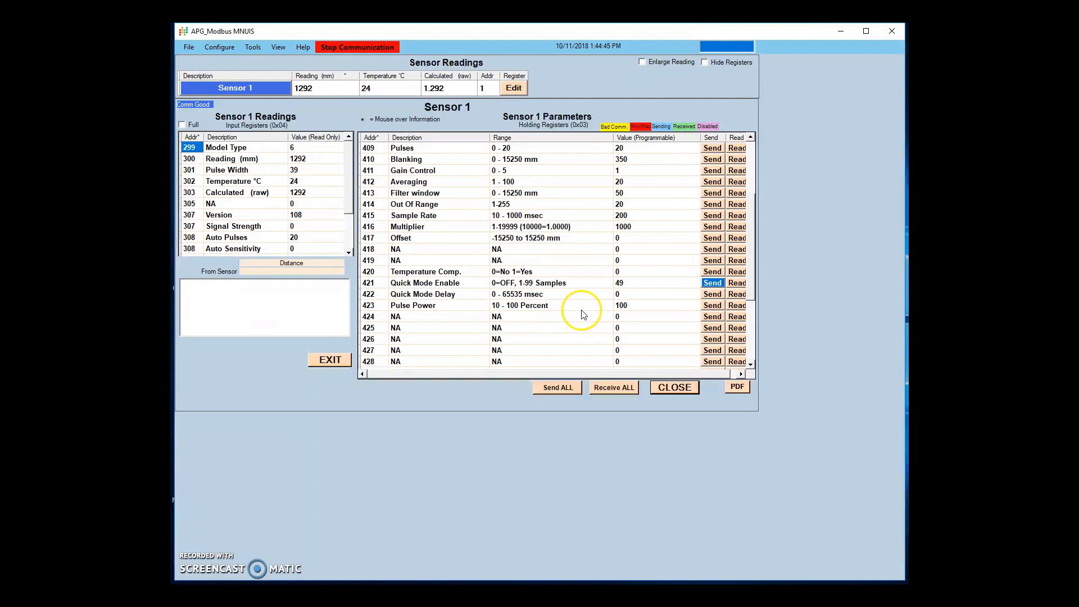
pyautogui.click(655, 294)
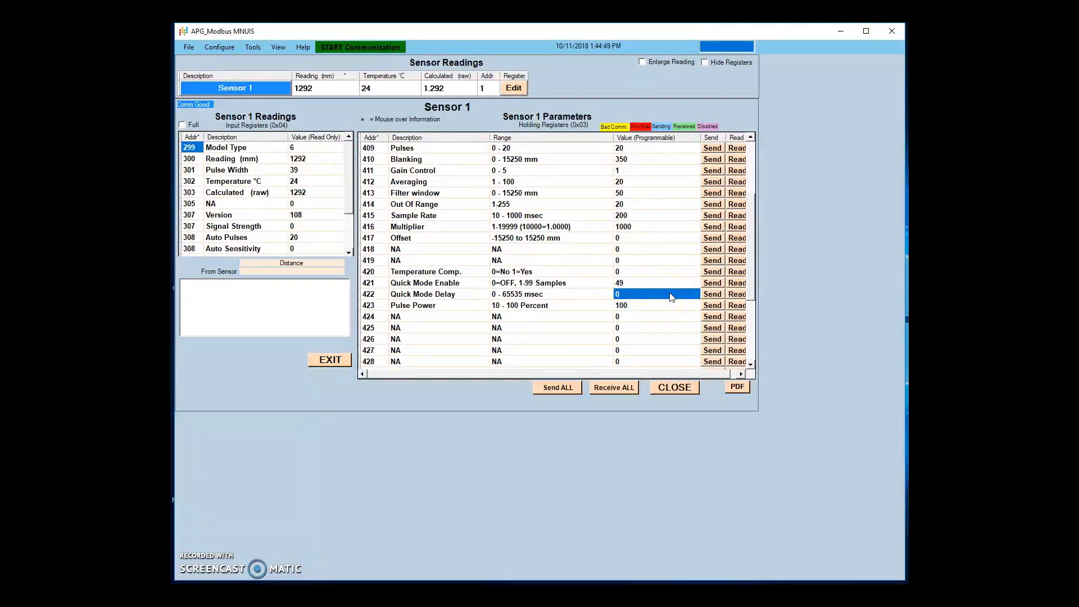
pyautogui.write('75')
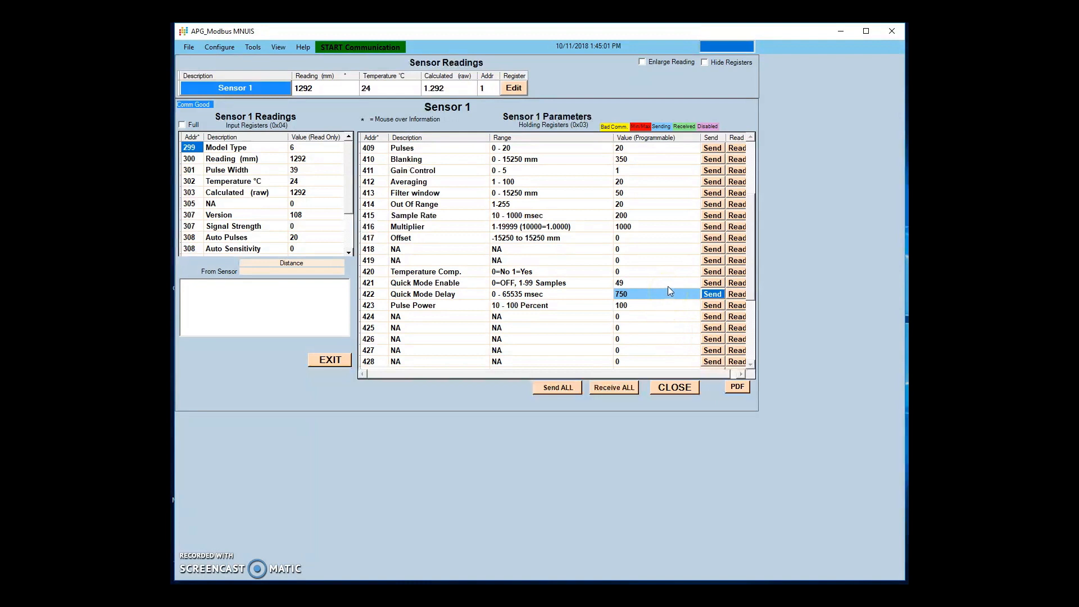
pyautogui.click(359, 47)
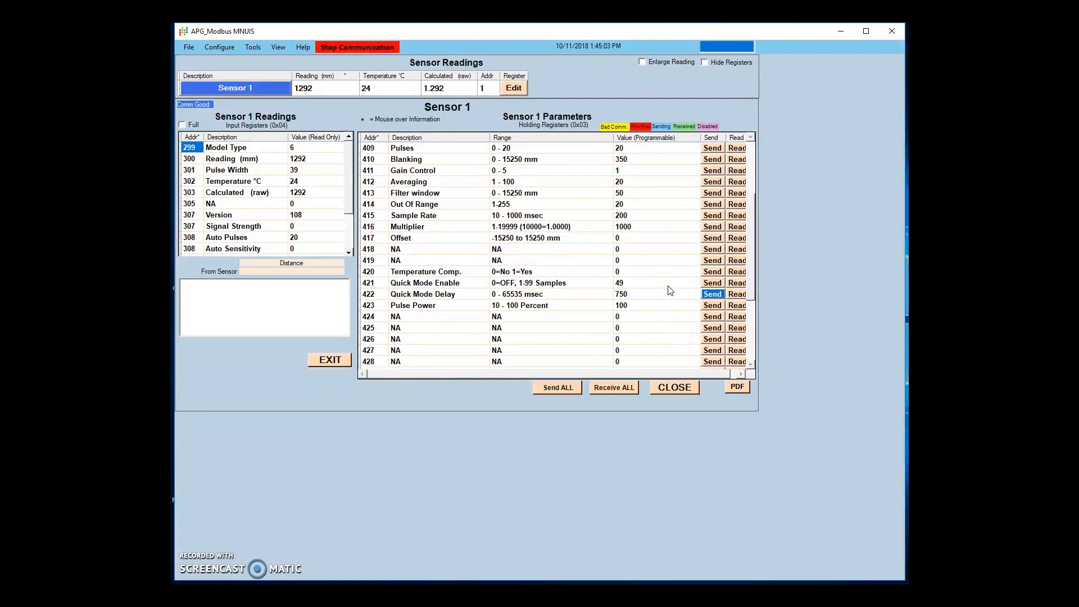
pyautogui.moveTo(663, 293)
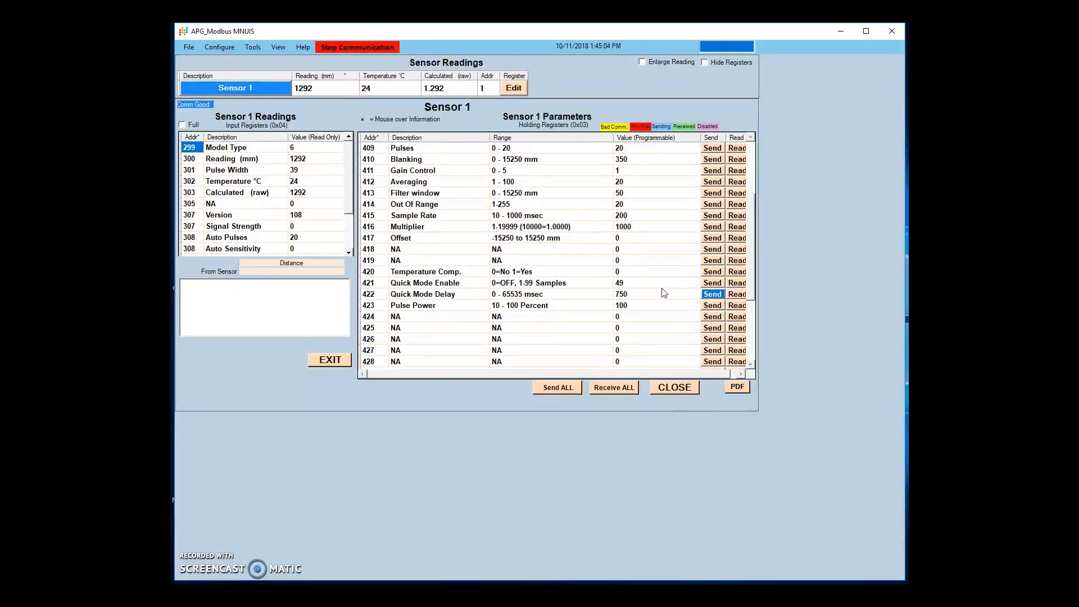
pyautogui.moveTo(352, 87)
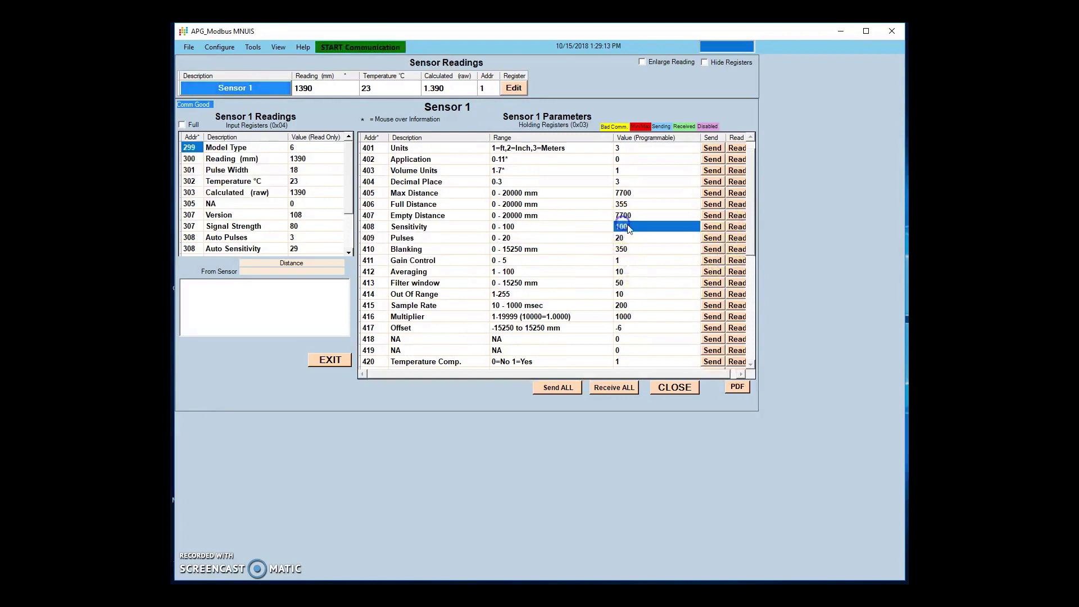
# Step: Write Sensitivity 65 (register 408) and Pulses 15 (register 409) to the sensor
pyautogui.write('65')
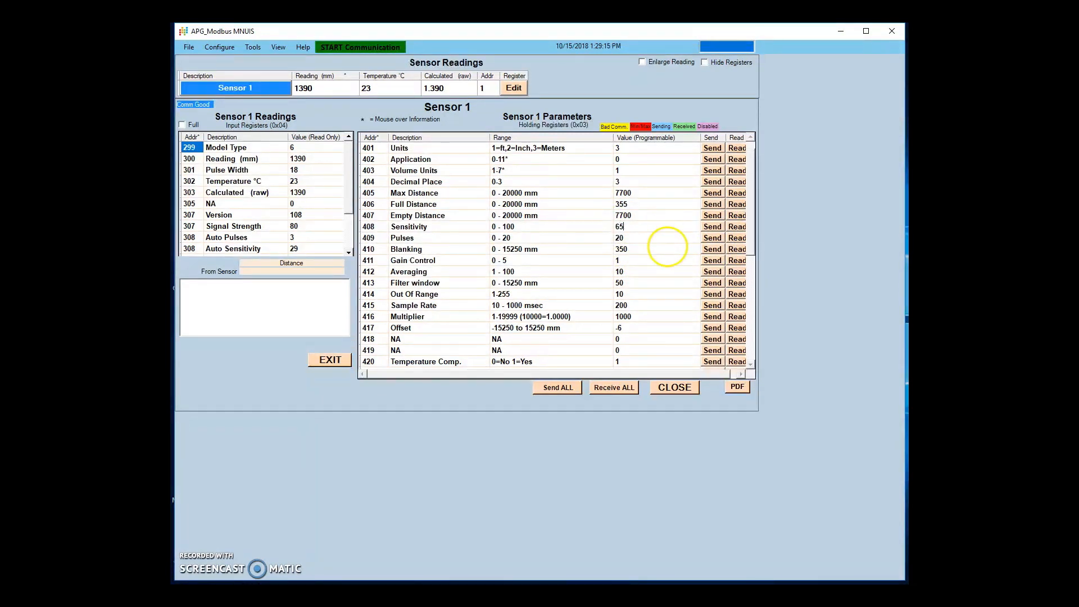
pyautogui.click(713, 228)
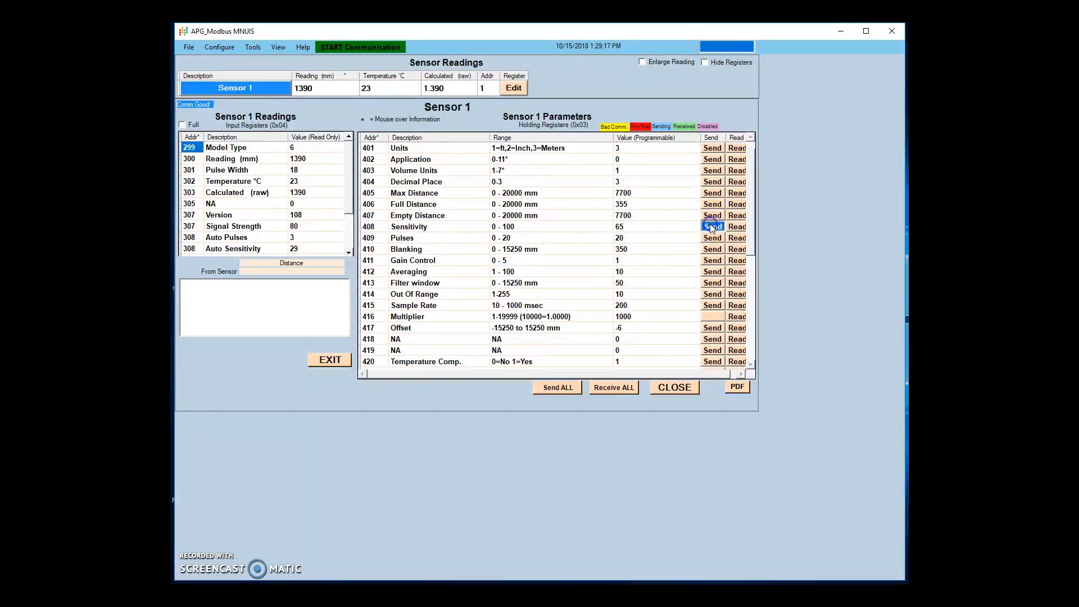
pyautogui.click(712, 227)
pyautogui.write('15')
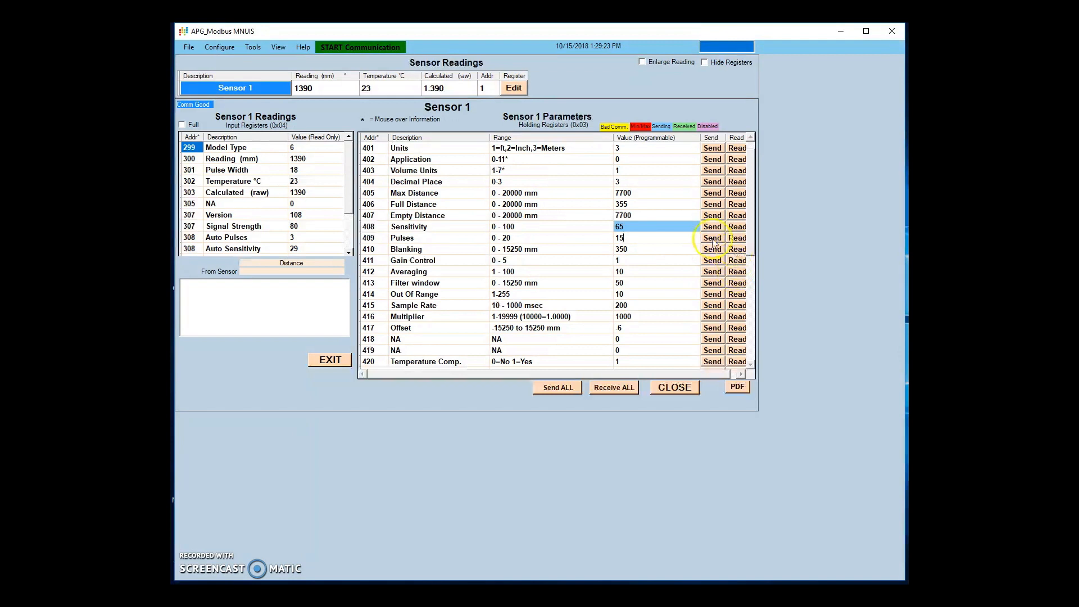
pyautogui.click(712, 239)
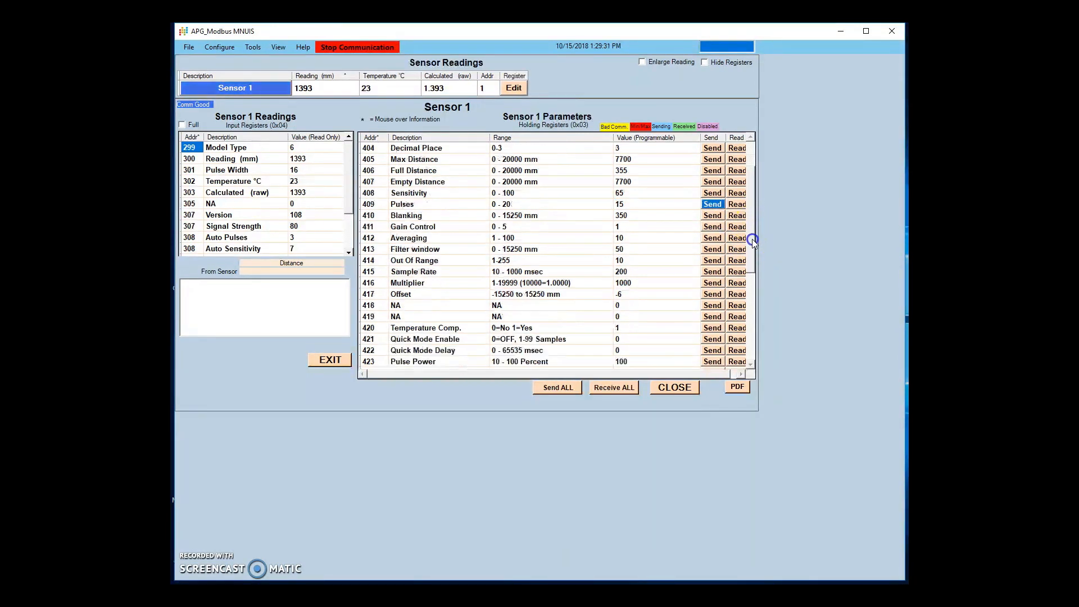
# Step: Set register 421 Quick Mode Enable to 50 samples and send it to the sensor
pyautogui.scroll(-3)
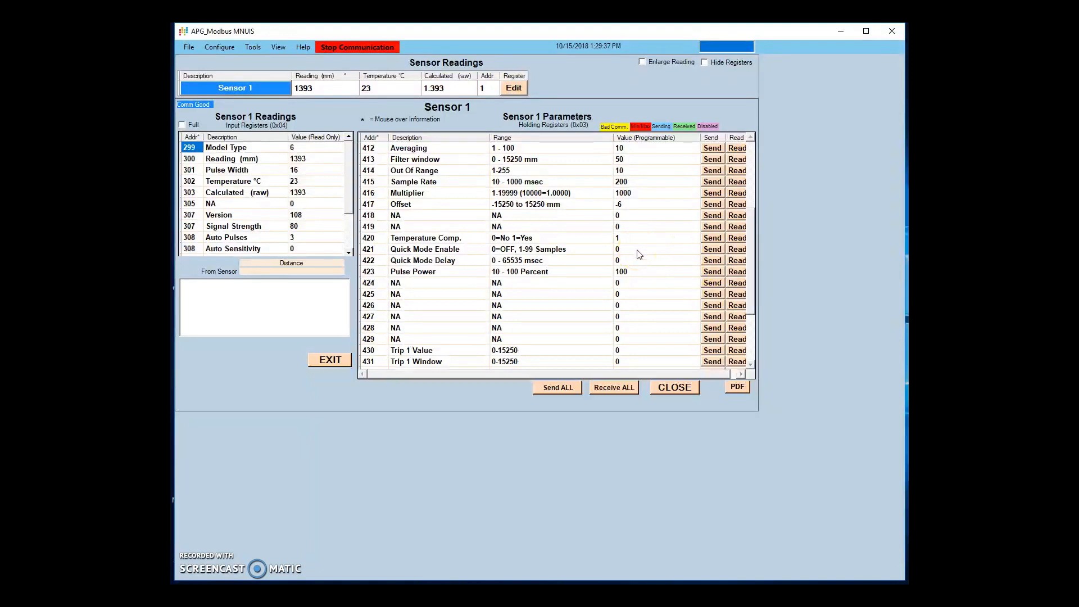
pyautogui.click(638, 248)
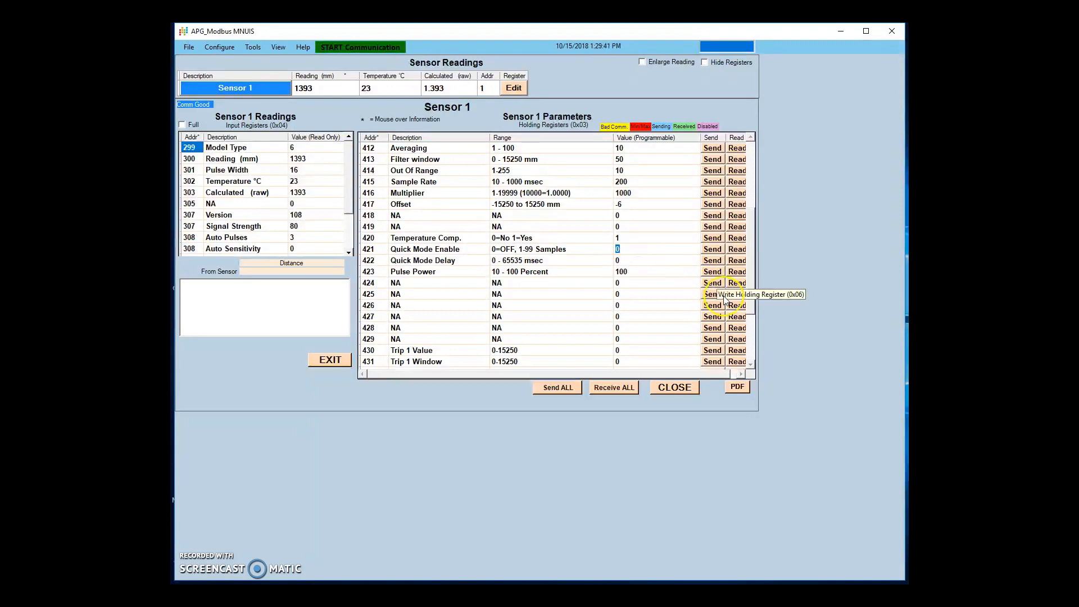
pyautogui.click(713, 248)
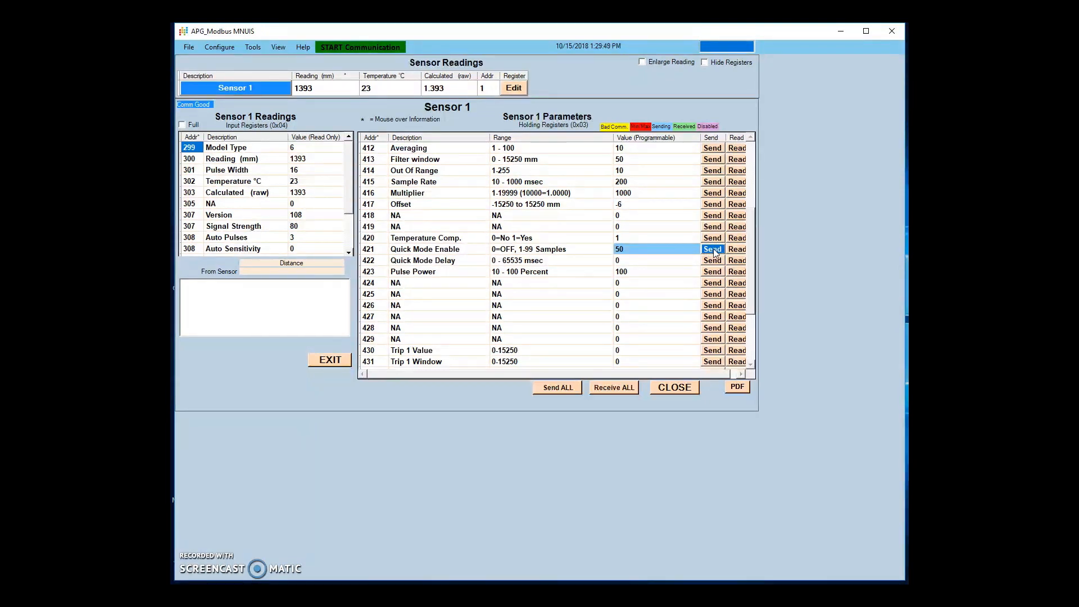
pyautogui.click(357, 47)
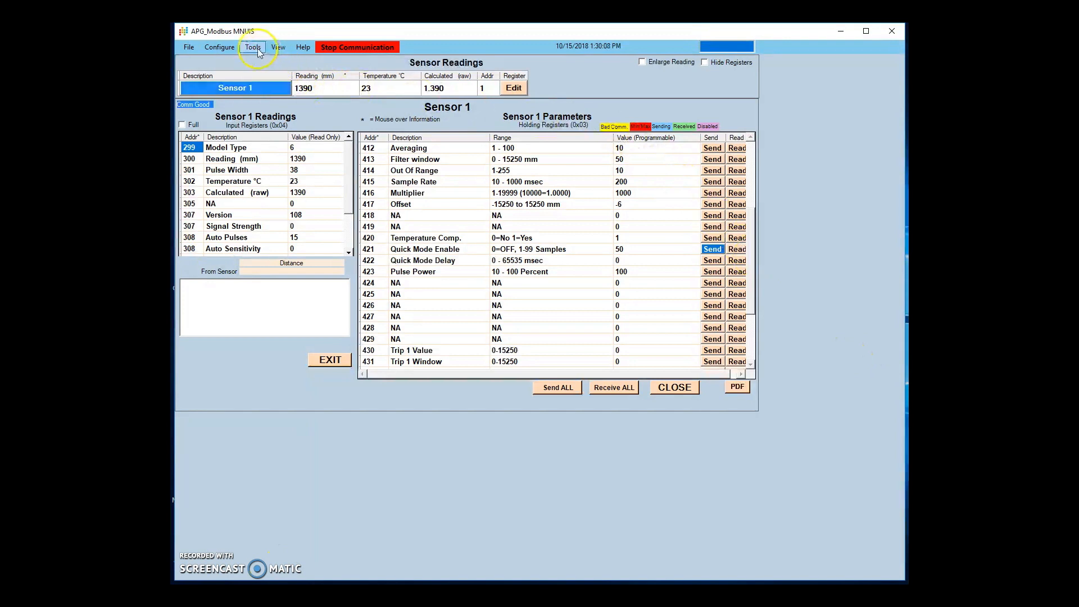
# Step: Load quick mode values via Tools > MNUIS QuickMode/Reset, then send Quick Mode Enable of 25
pyautogui.click(253, 48)
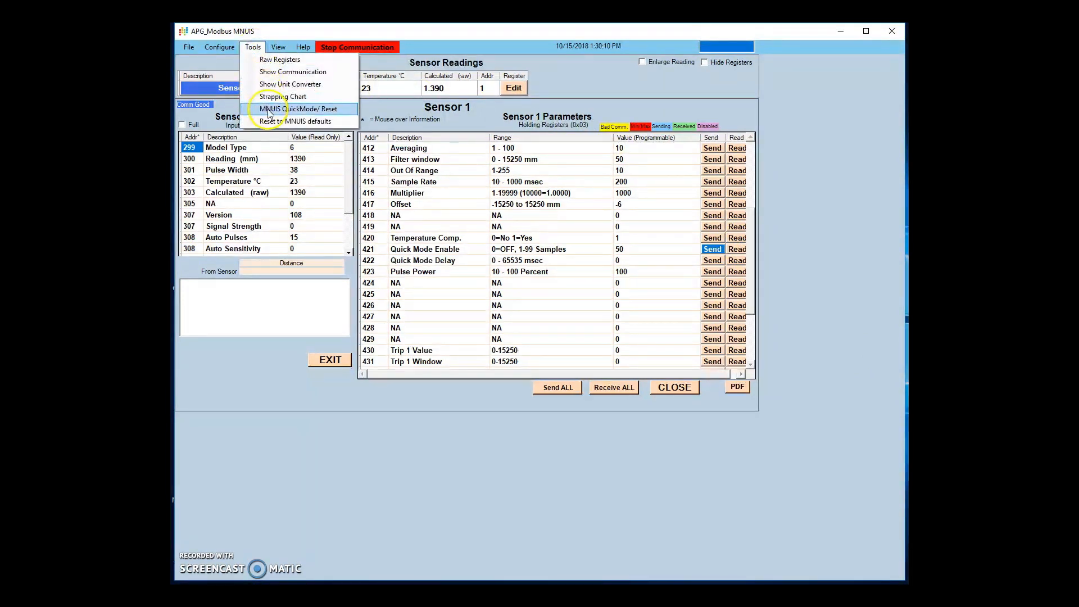
pyautogui.click(299, 109)
pyautogui.write('25')
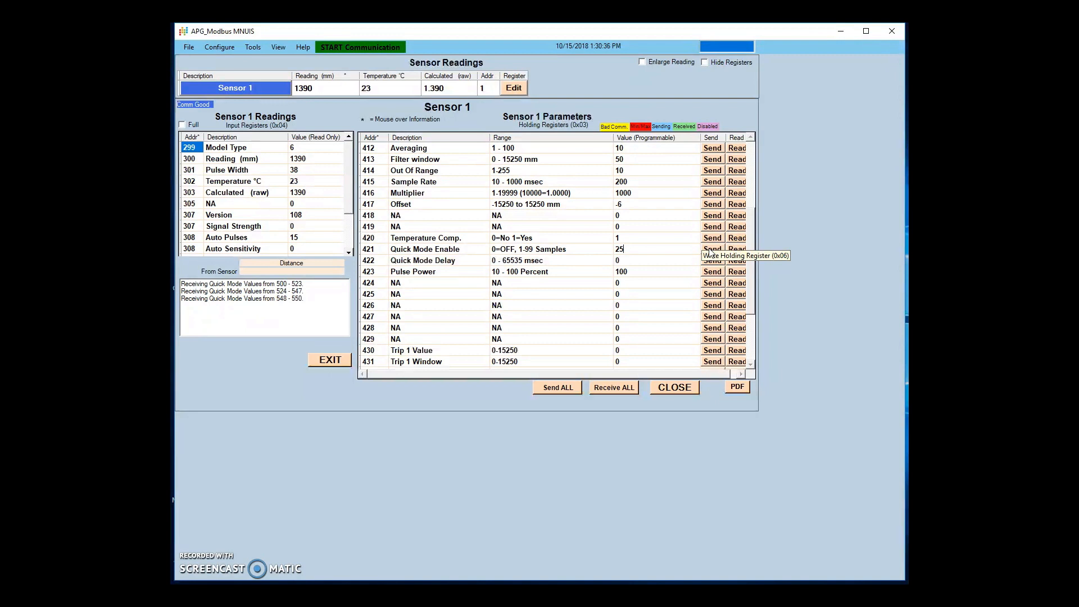
pyautogui.click(713, 248)
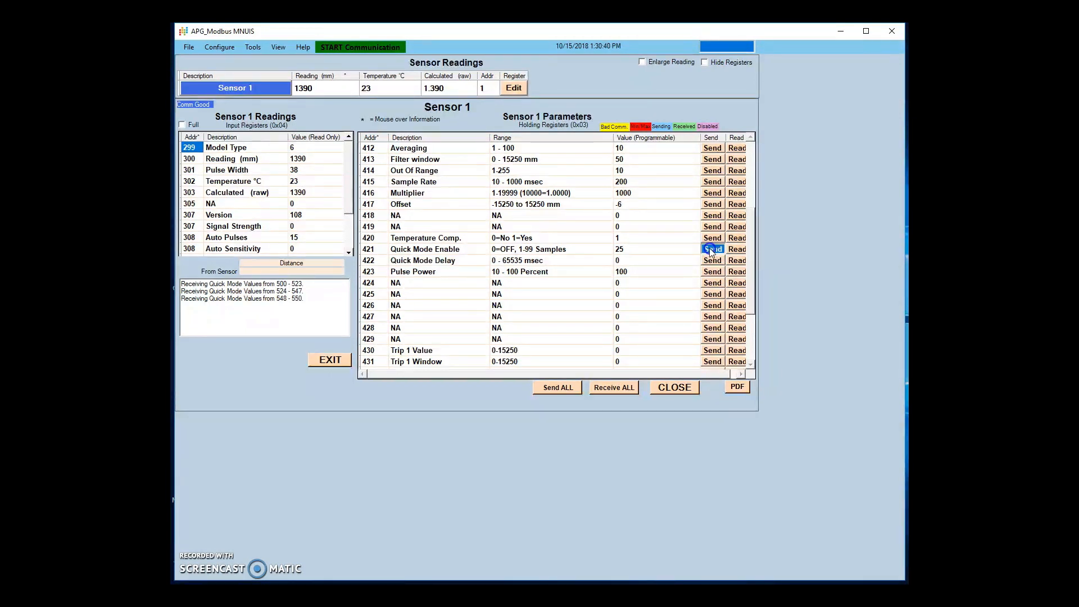
pyautogui.click(713, 249)
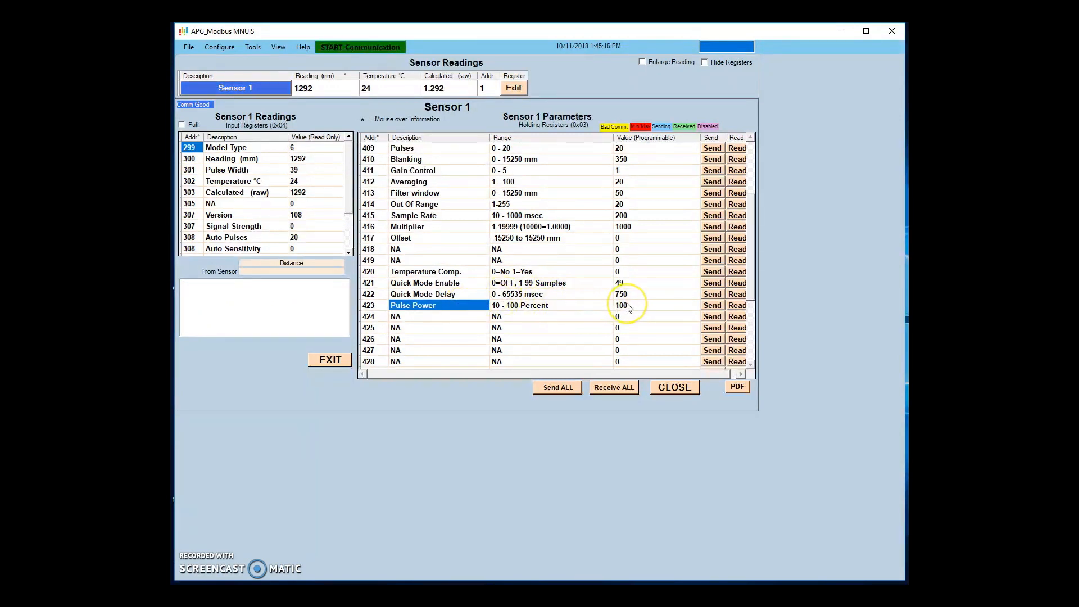
# Step: Leave Pulse Power at 100 and write Quick Mode Enable of 50 back to the sensor
pyautogui.click(625, 306)
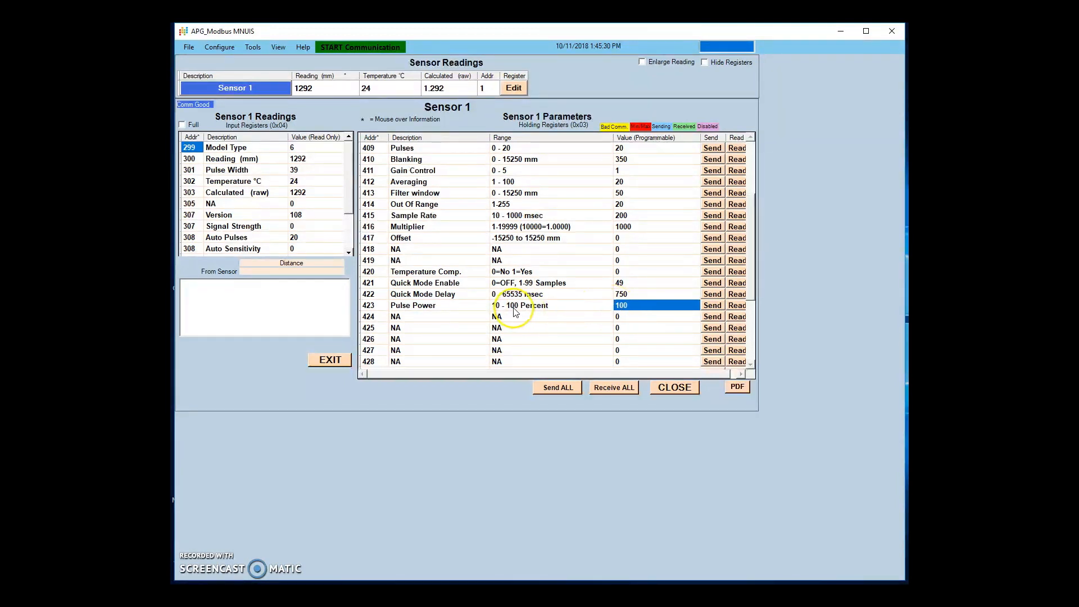
pyautogui.click(358, 47)
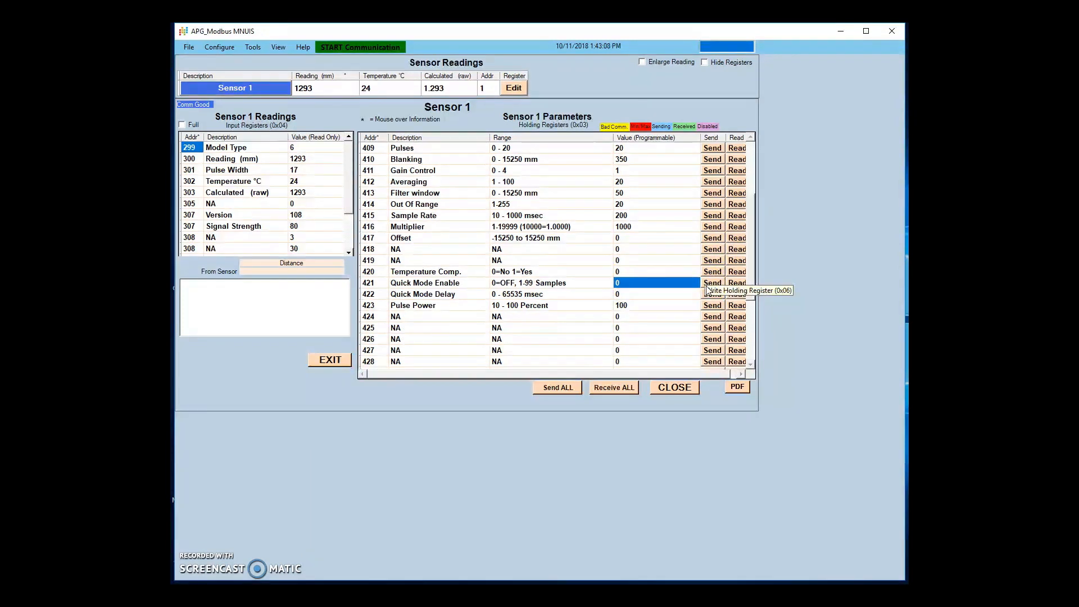
pyautogui.write('50')
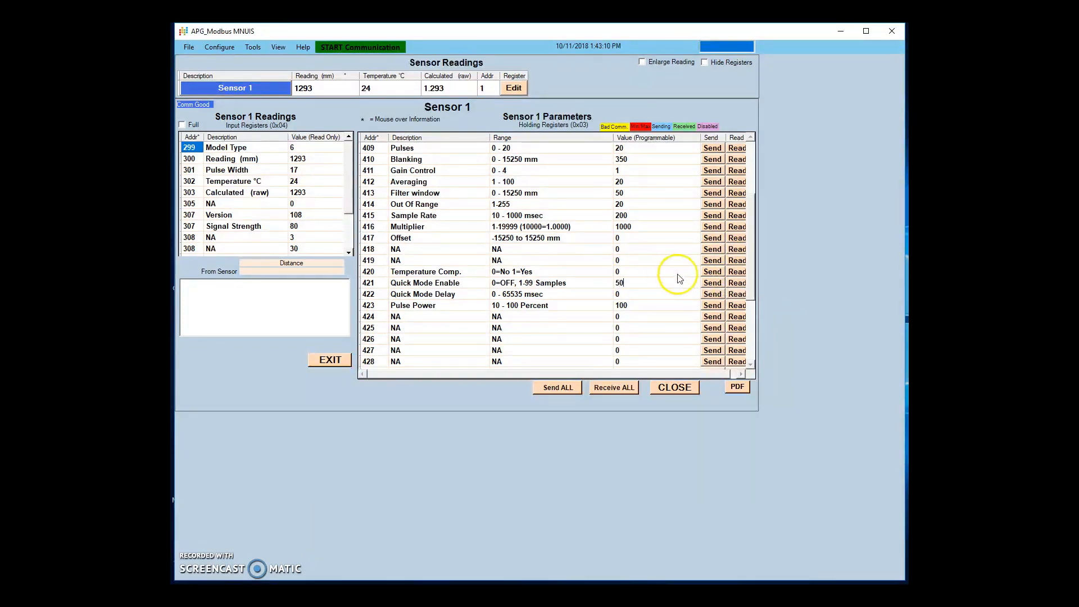
pyautogui.click(713, 283)
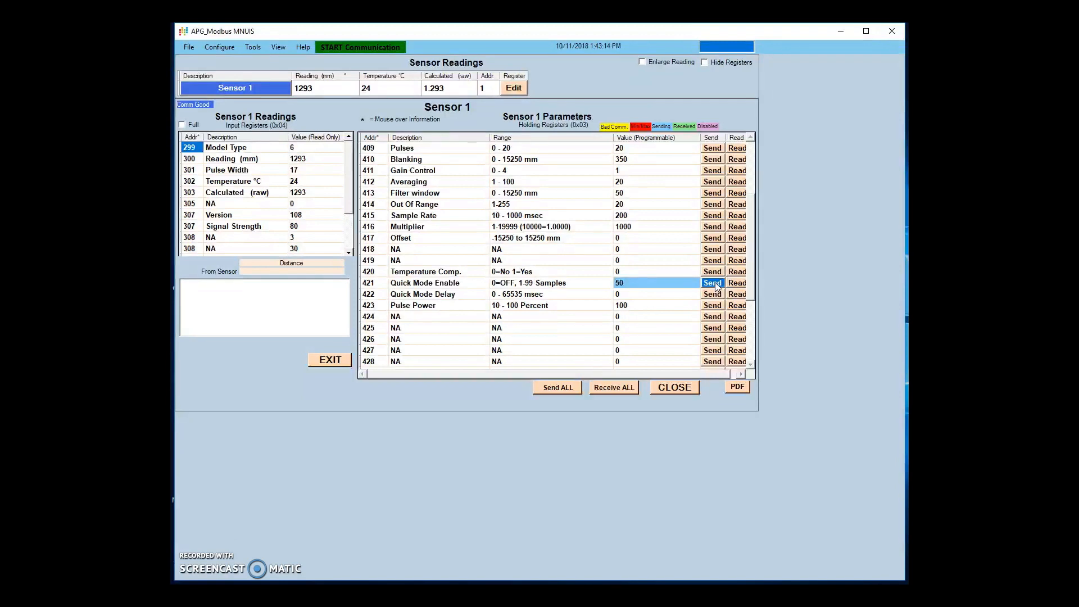
pyautogui.click(357, 47)
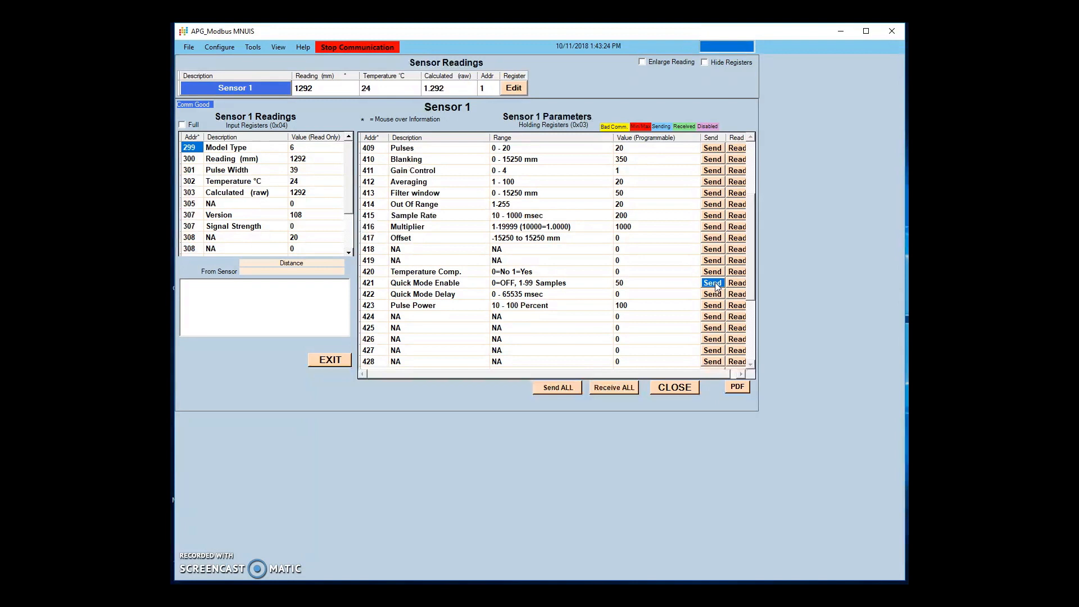
pyautogui.click(251, 47)
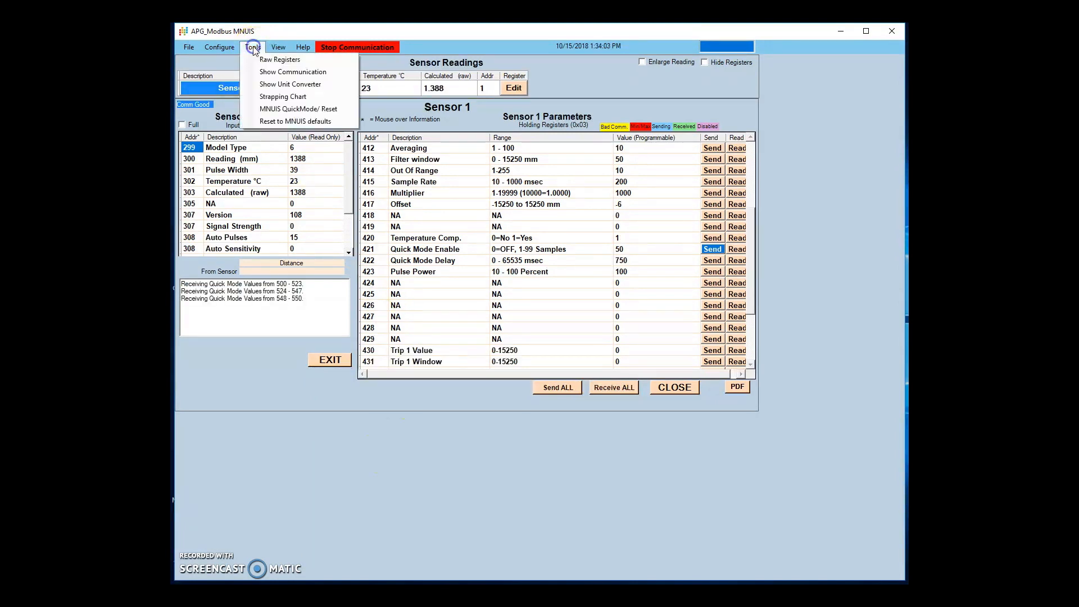
# Step: Reset the sensor to MNUIS factory defaults, confirm Yes, and receive all parameters again
pyautogui.click(298, 109)
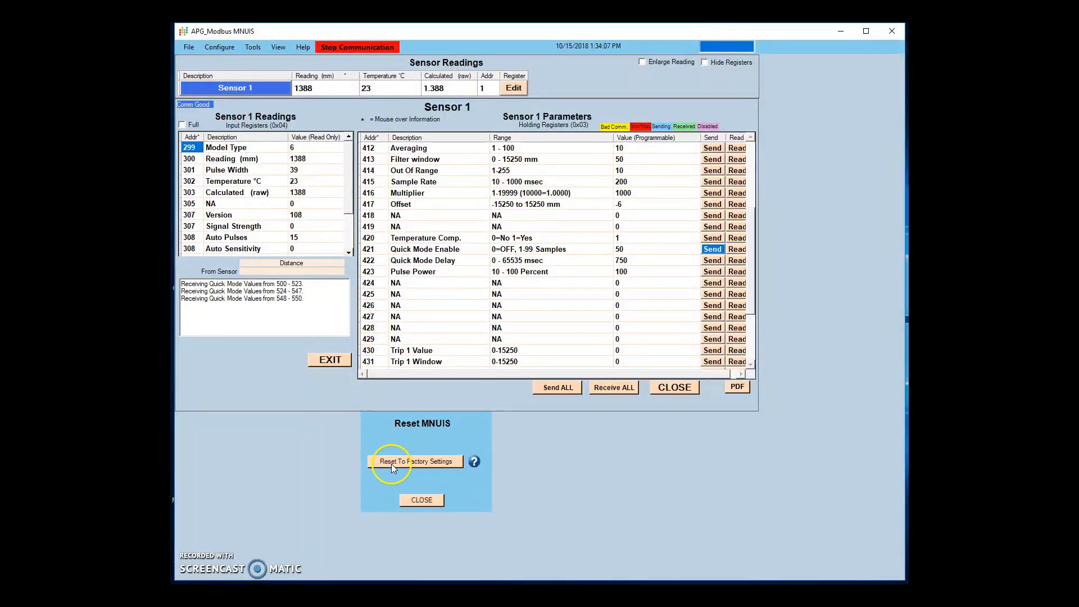
pyautogui.click(415, 462)
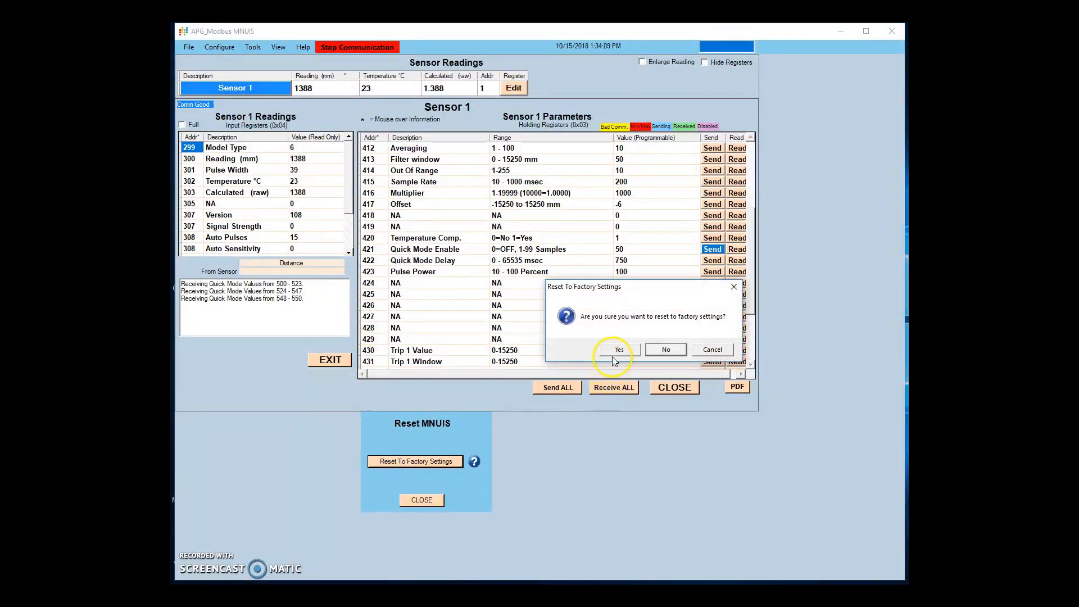
pyautogui.click(619, 348)
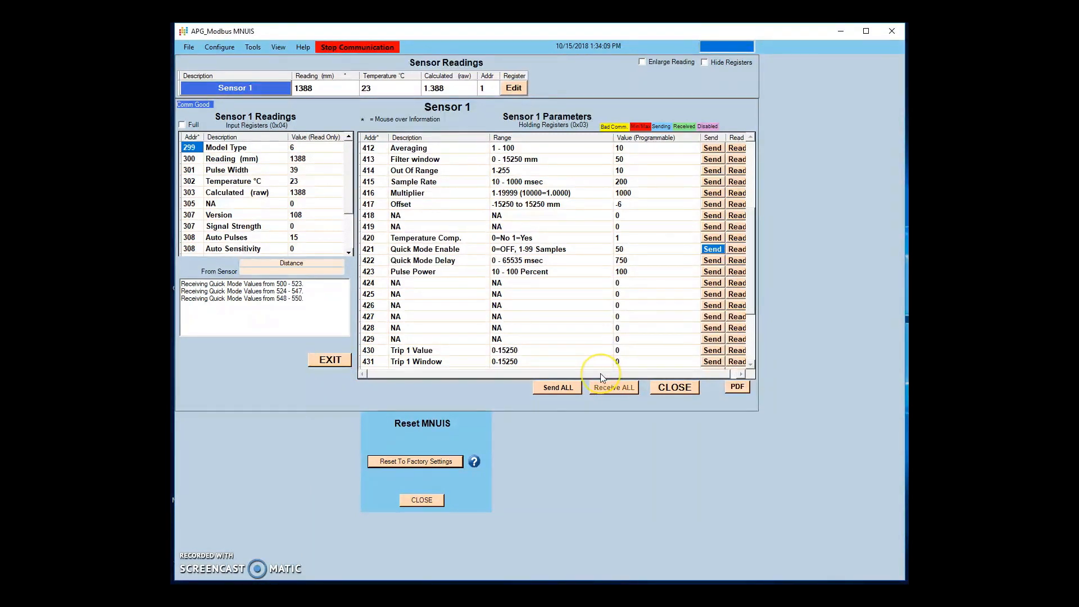
pyautogui.click(614, 387)
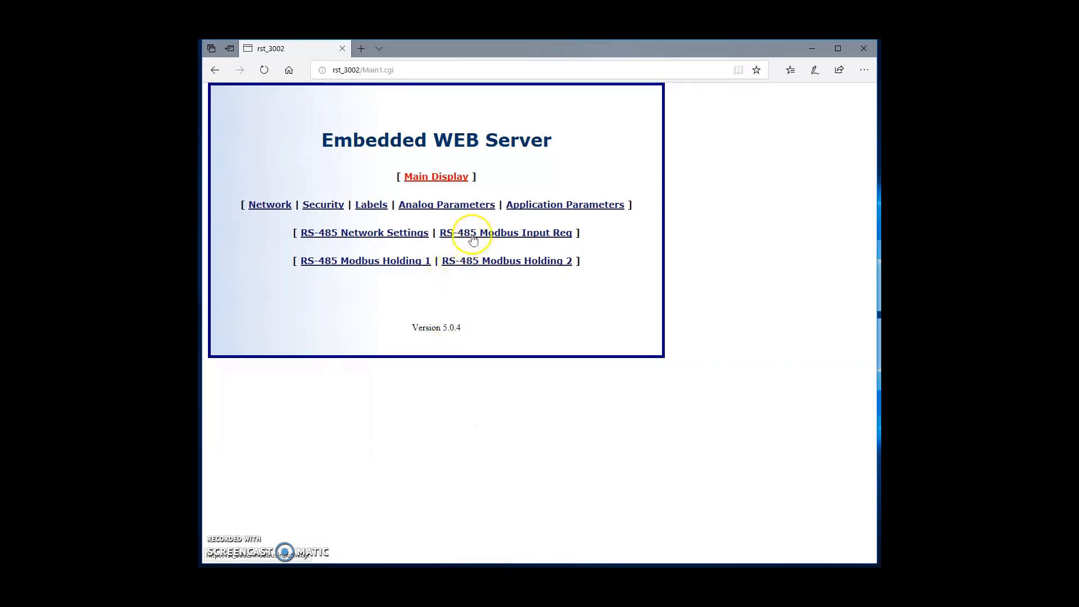
# Step: View RS-485 Modbus Input Reg (sensor #1 reading 408, Comm Good), then show Analog Parameters
pyautogui.click(474, 233)
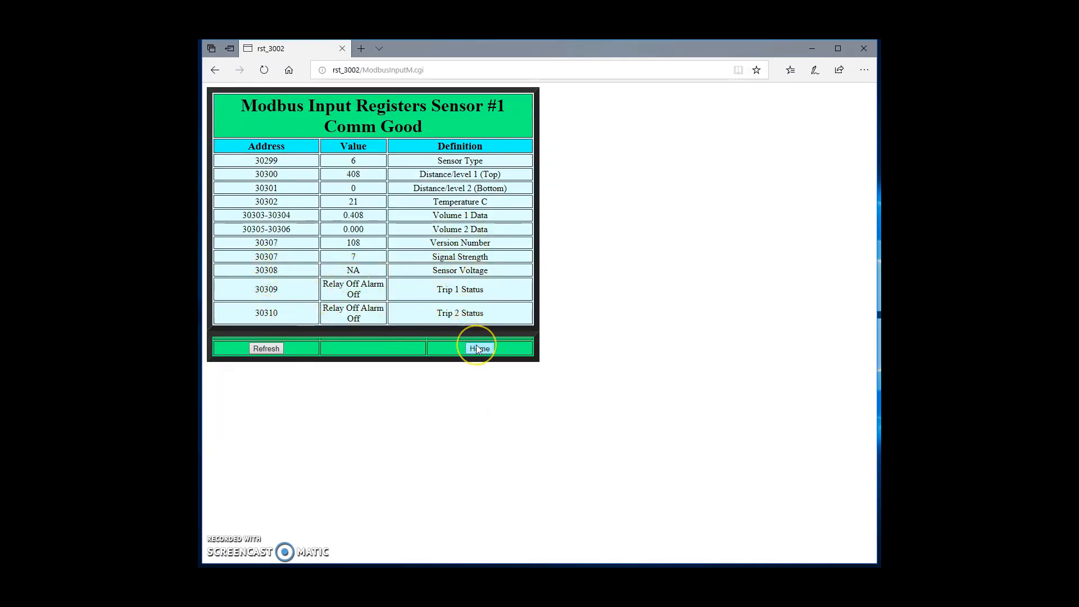
pyautogui.click(479, 347)
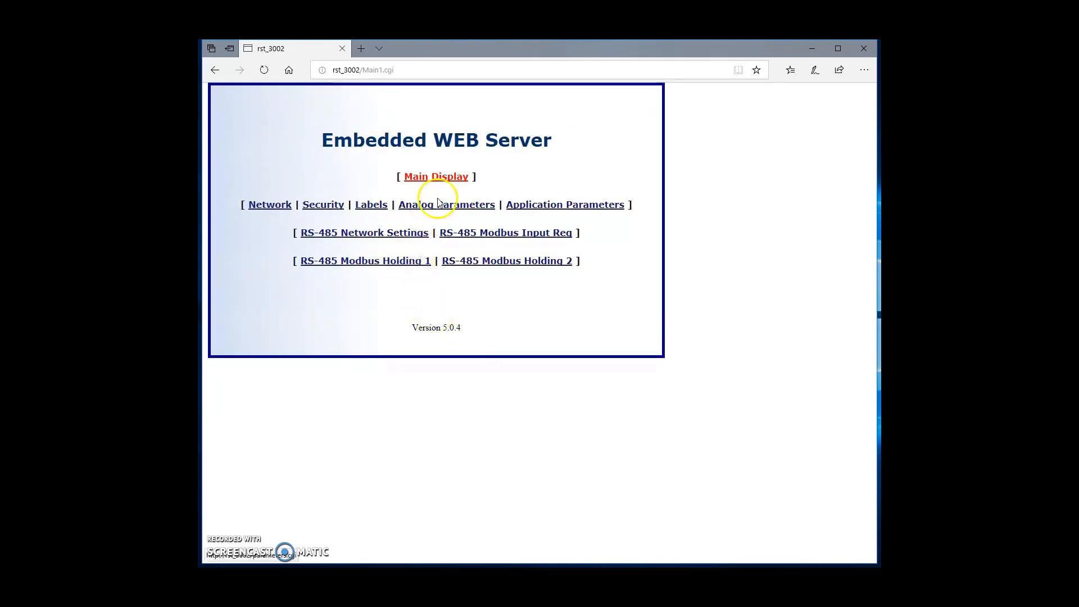
pyautogui.click(457, 205)
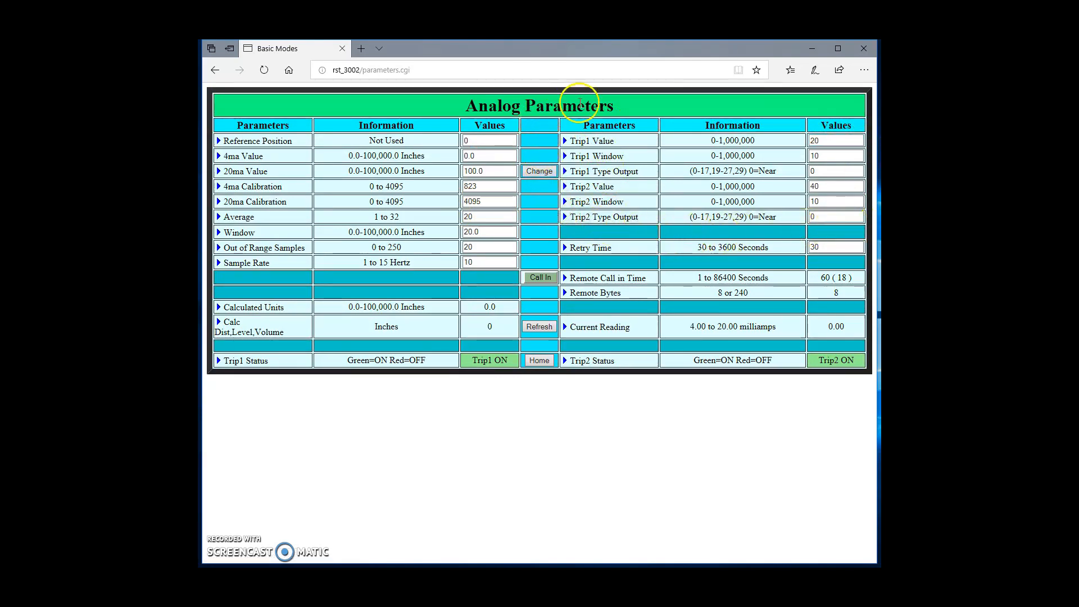
pyautogui.moveTo(702, 231)
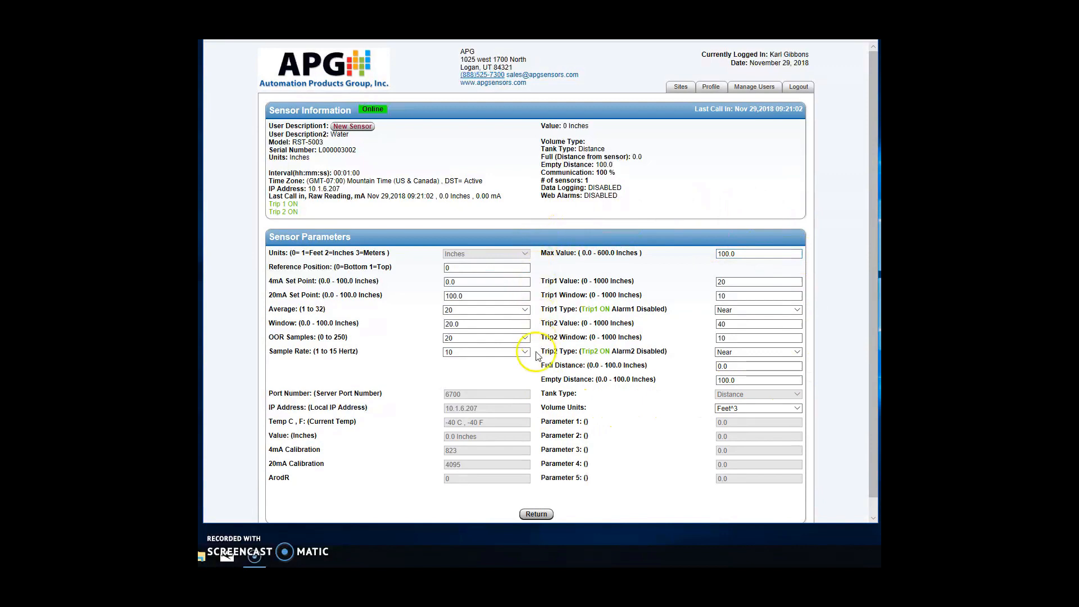
pyautogui.moveTo(535, 380)
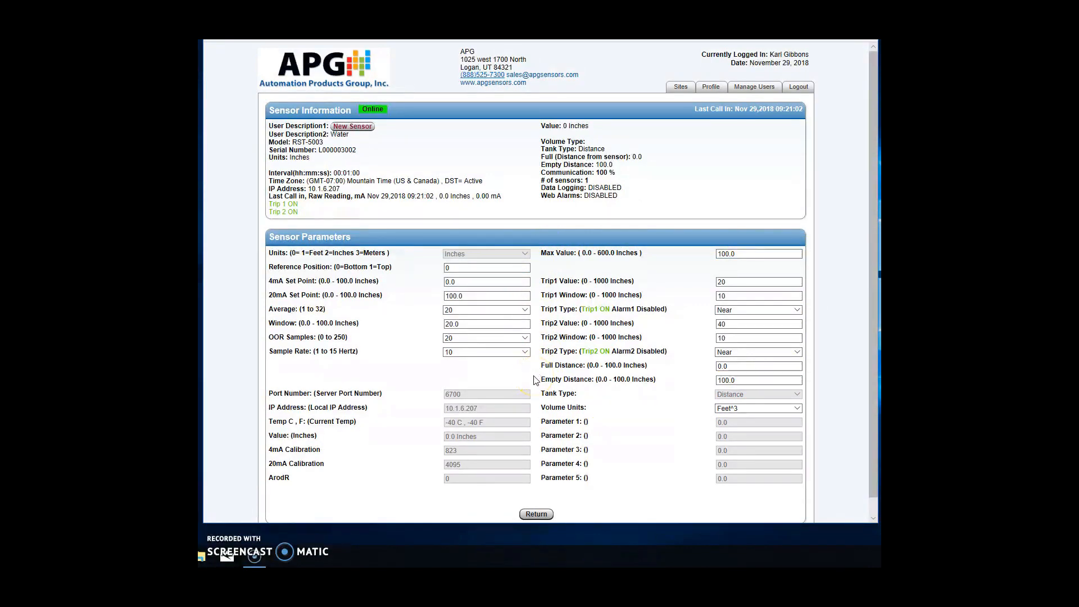